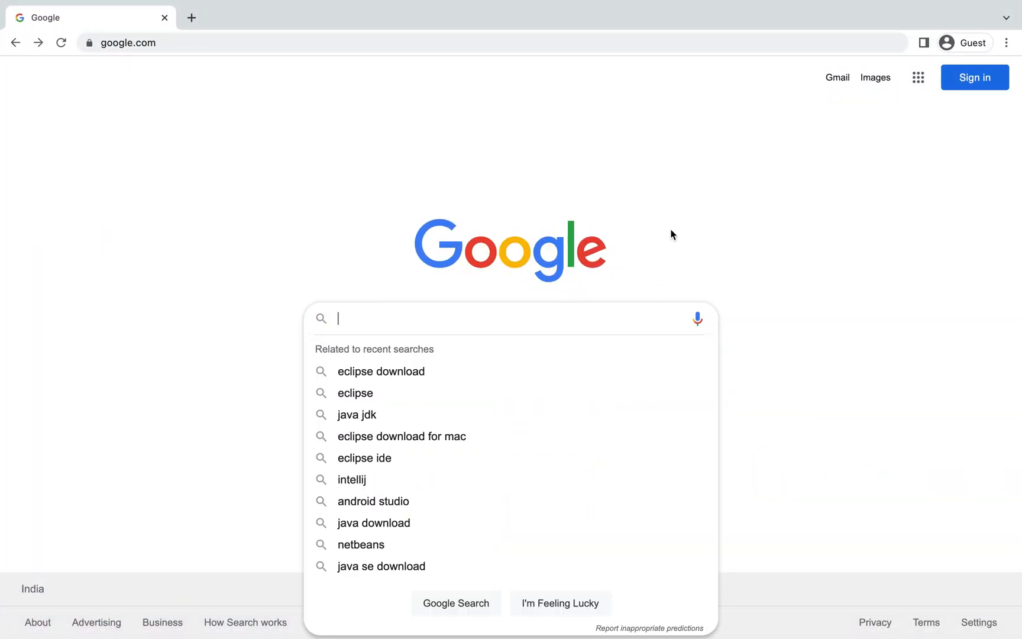
Search Google for 'oracle java jdk download' using the matching suggestion.
{"action": "type", "text": "oracle java jdk d"}
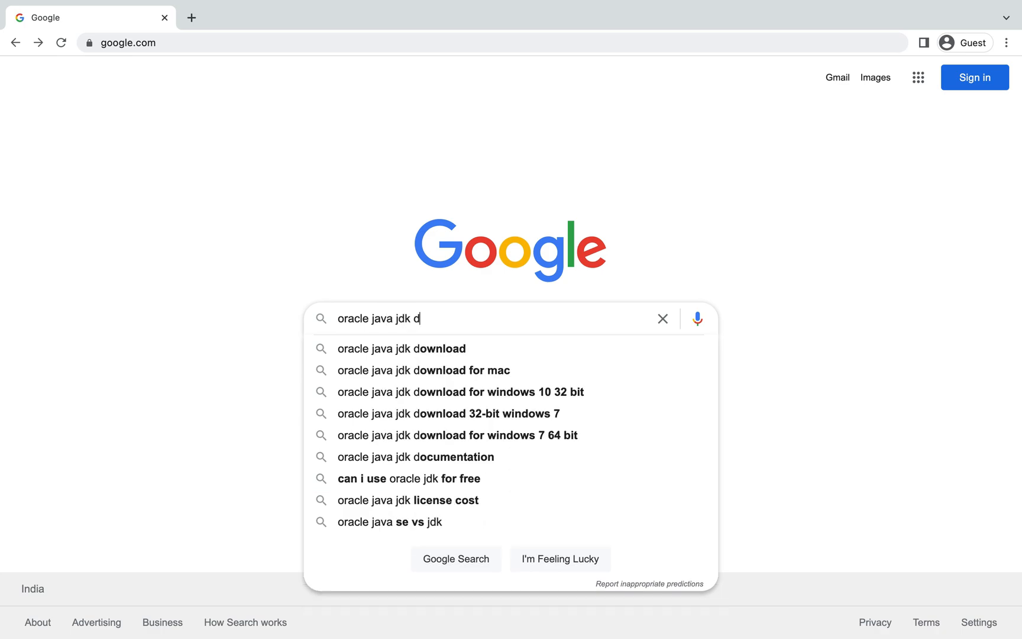
{"action": "left_click", "coordinate": [401, 348]}
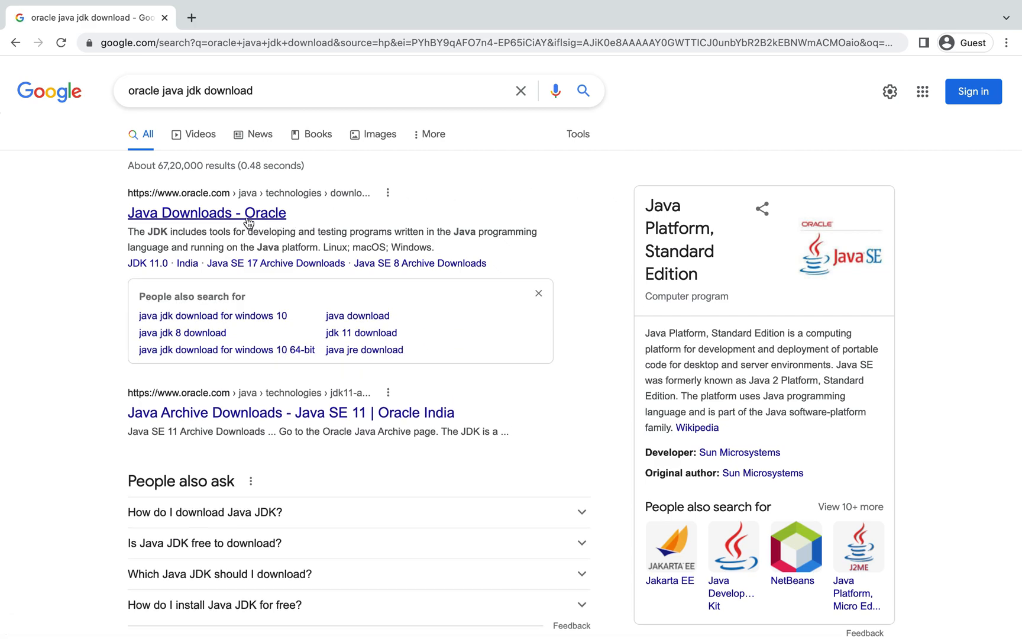
Open the 'Java Downloads - Oracle' result and scroll to the JDK 19 downloads.
{"action": "left_click", "coordinate": [205, 212]}
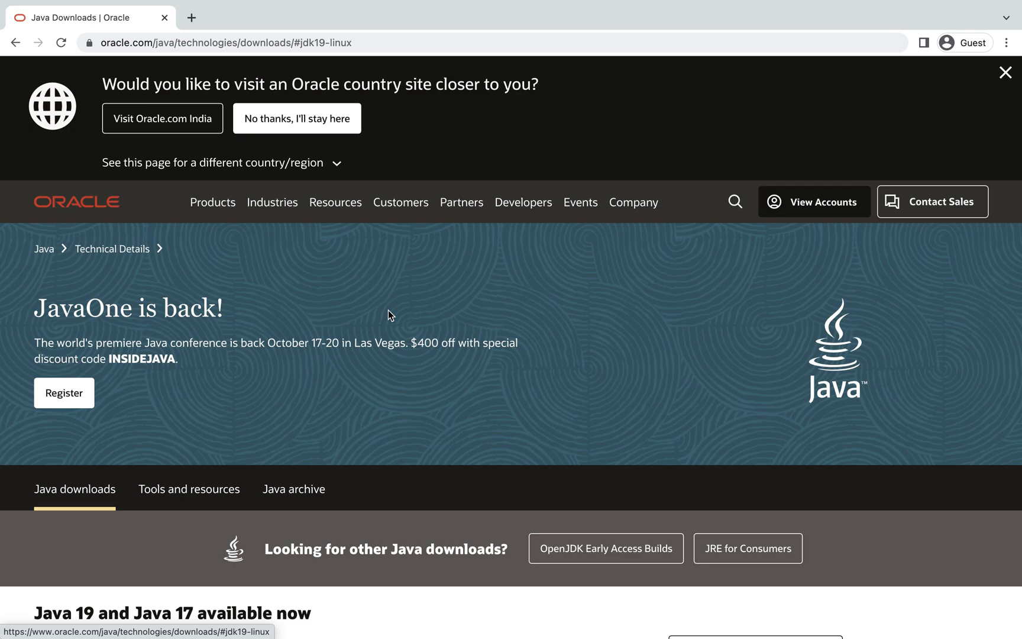
{"action": "scroll", "scroll_direction": "down", "scroll_amount": 3}
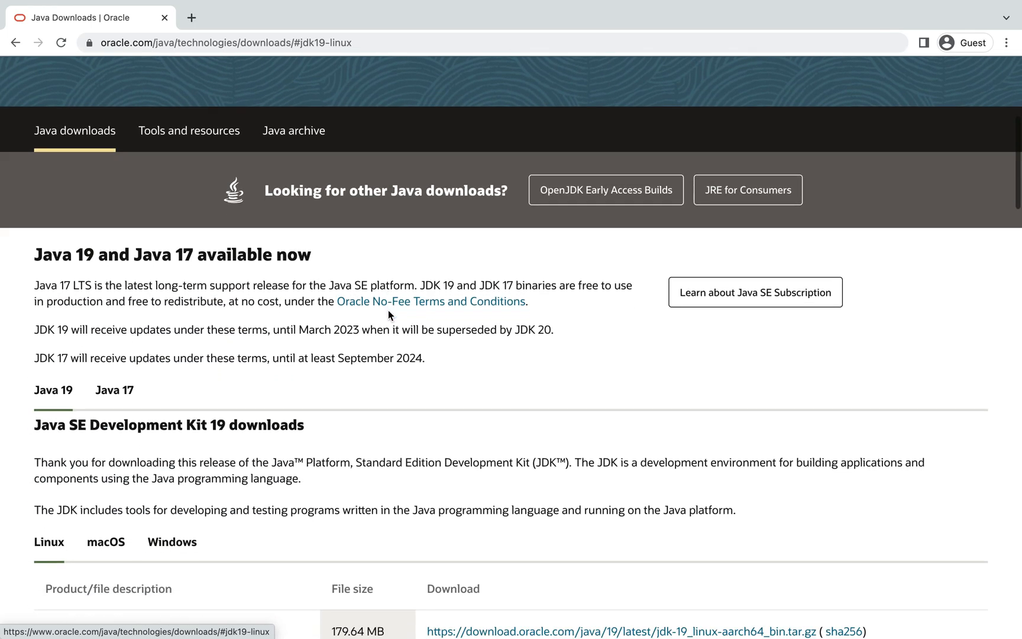
{"action": "scroll", "scroll_direction": "down", "scroll_amount": 3}
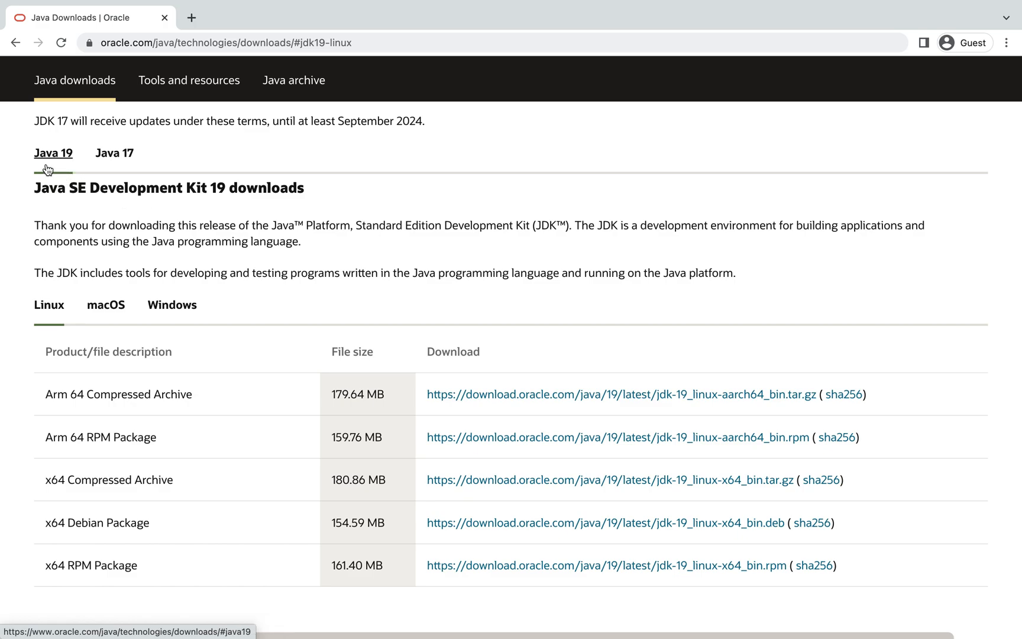
{"action": "mouse_move", "coordinate": [114, 341]}
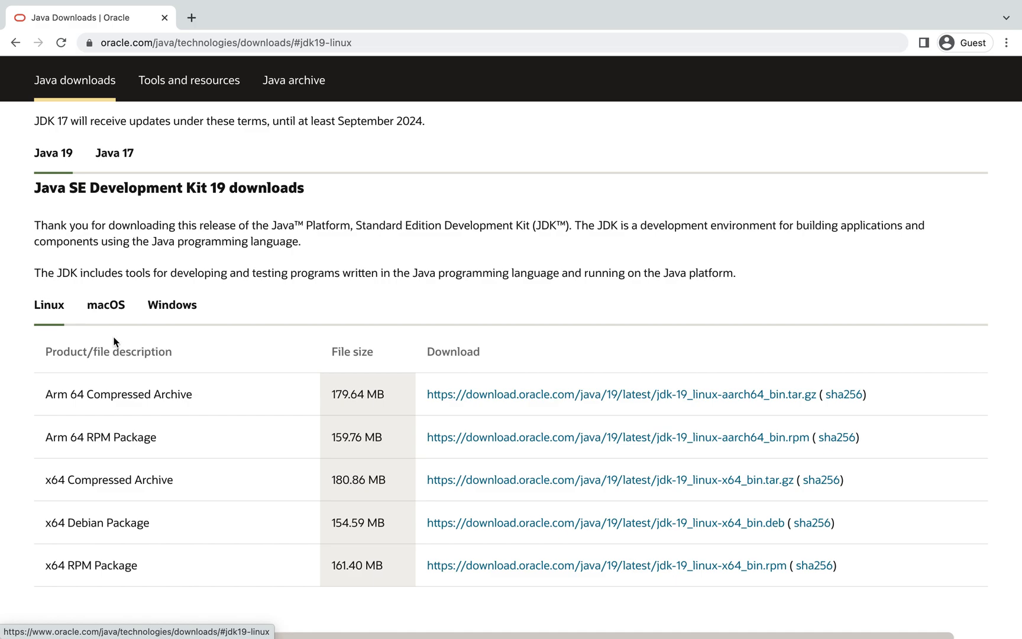
Switch the JDK 19 downloads to the macOS tab.
{"action": "left_click", "coordinate": [106, 304]}
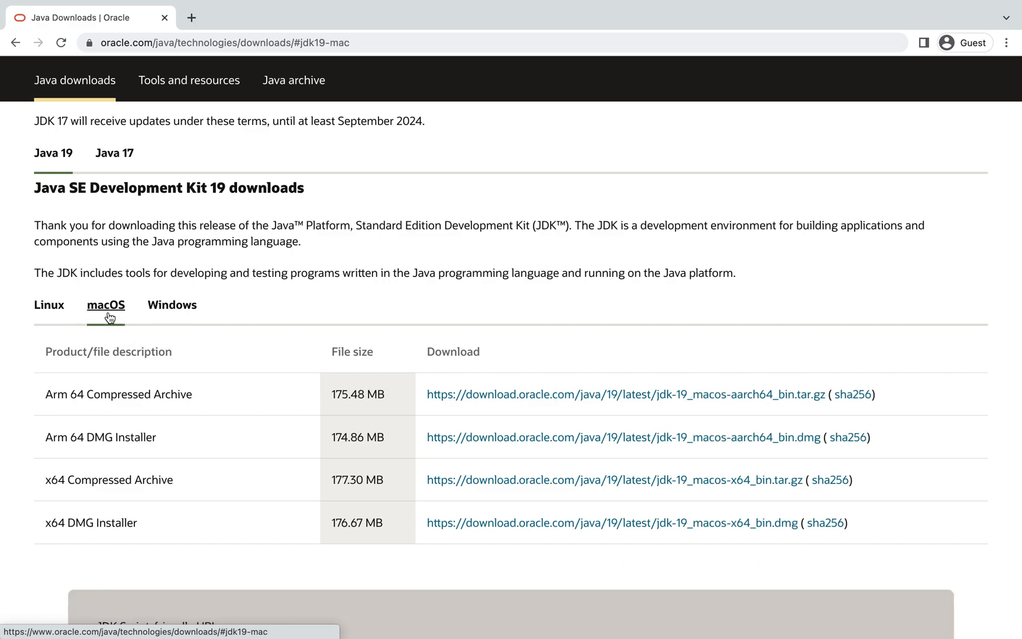
{"action": "mouse_move", "coordinate": [282, 264]}
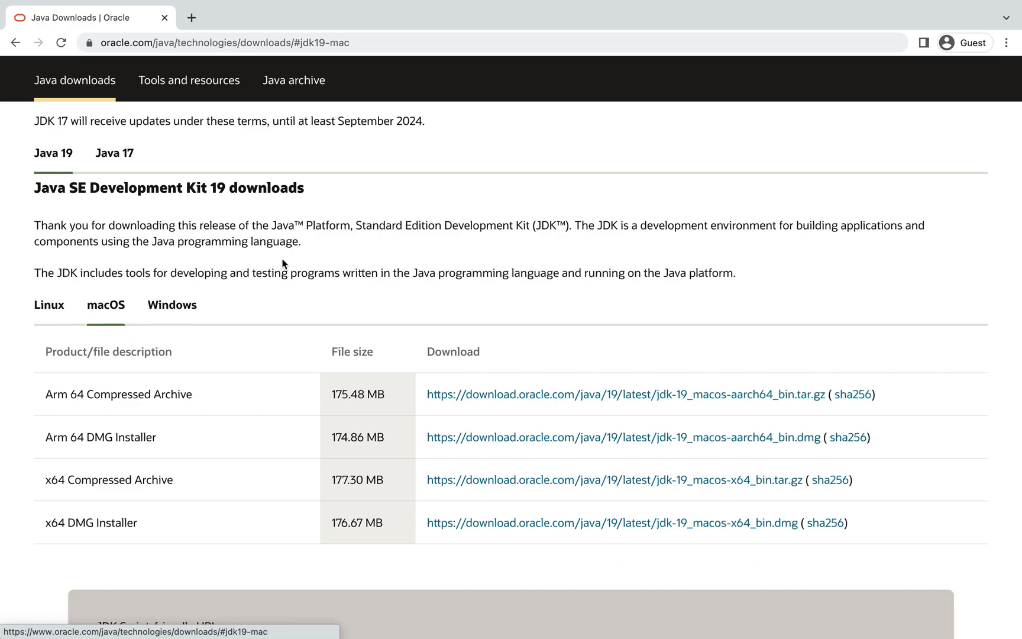
{"action": "mouse_move", "coordinate": [96, 375]}
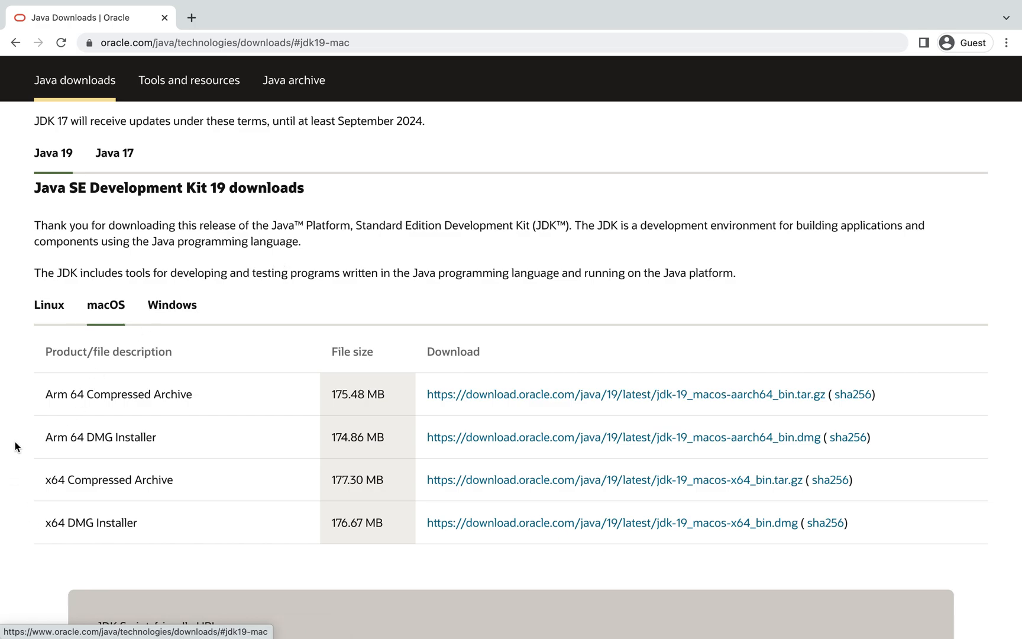
{"action": "mouse_move", "coordinate": [32, 534]}
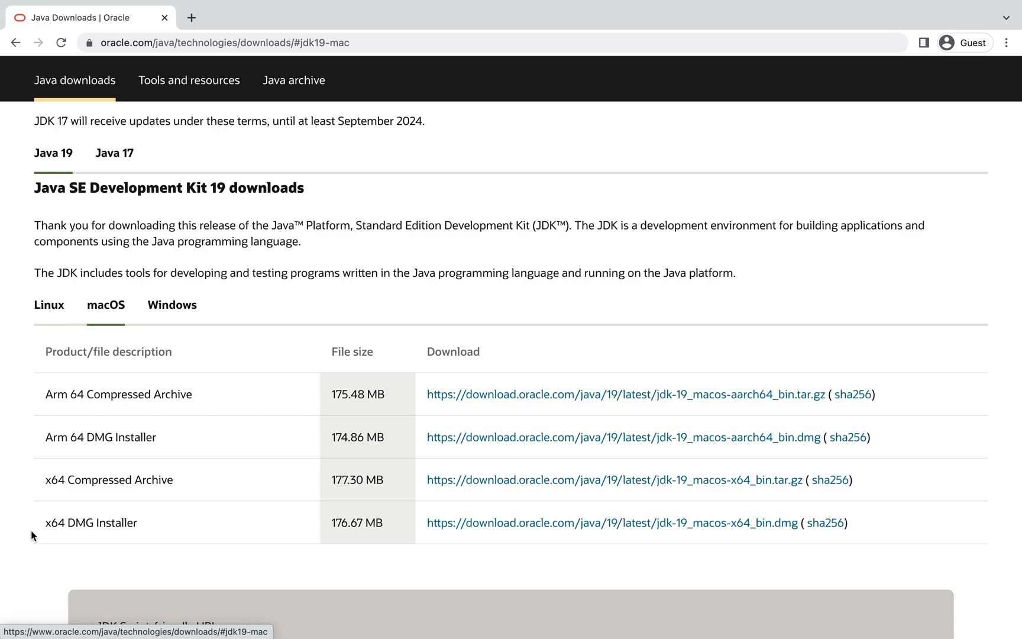
{"action": "mouse_move", "coordinate": [117, 454]}
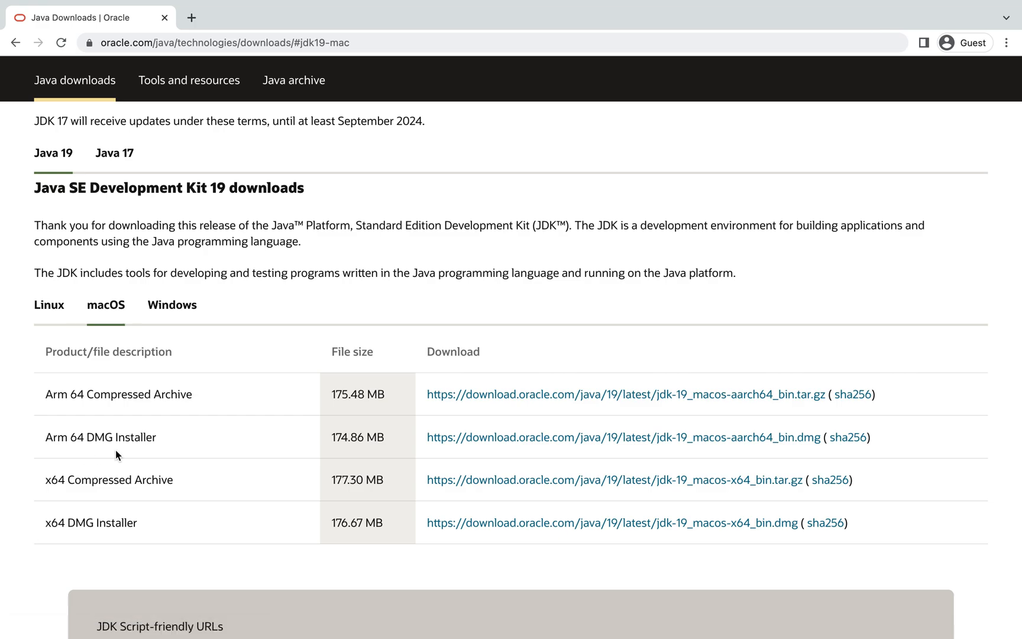
{"action": "mouse_move", "coordinate": [173, 450]}
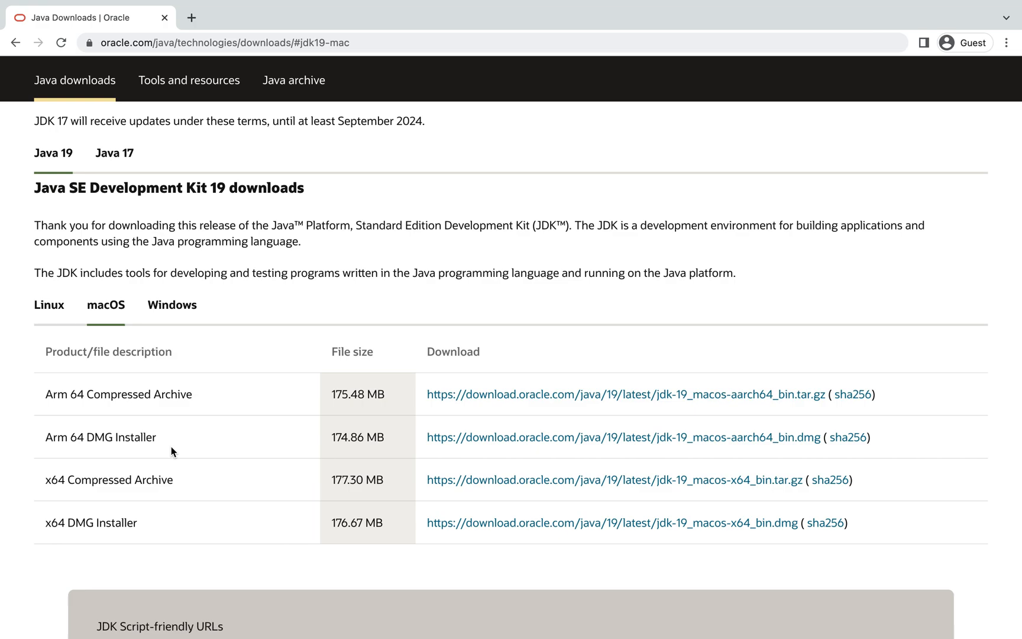
{"action": "mouse_move", "coordinate": [31, 548]}
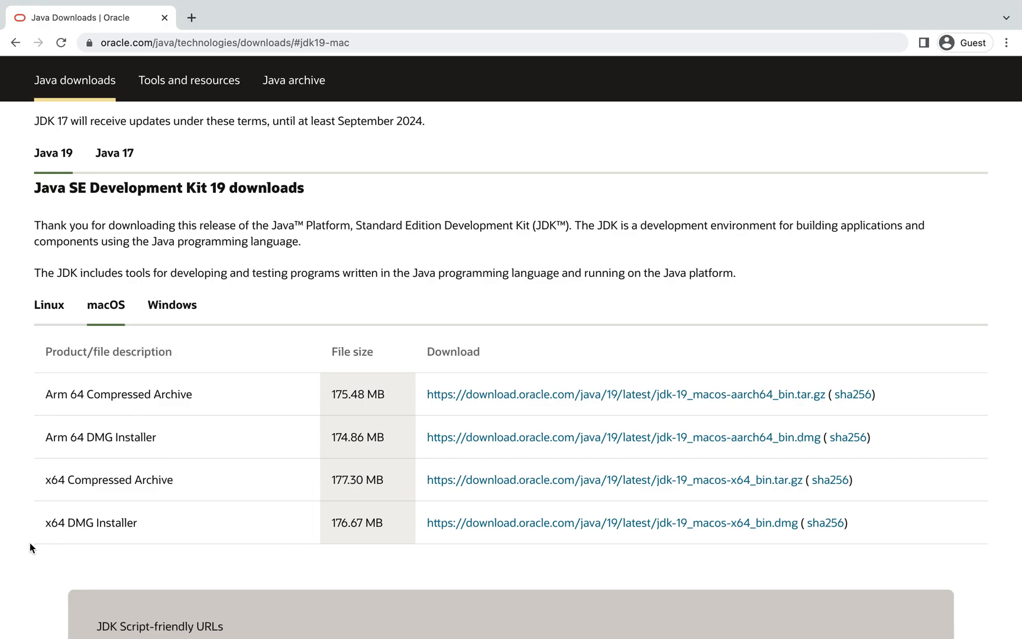
{"action": "mouse_move", "coordinate": [47, 545]}
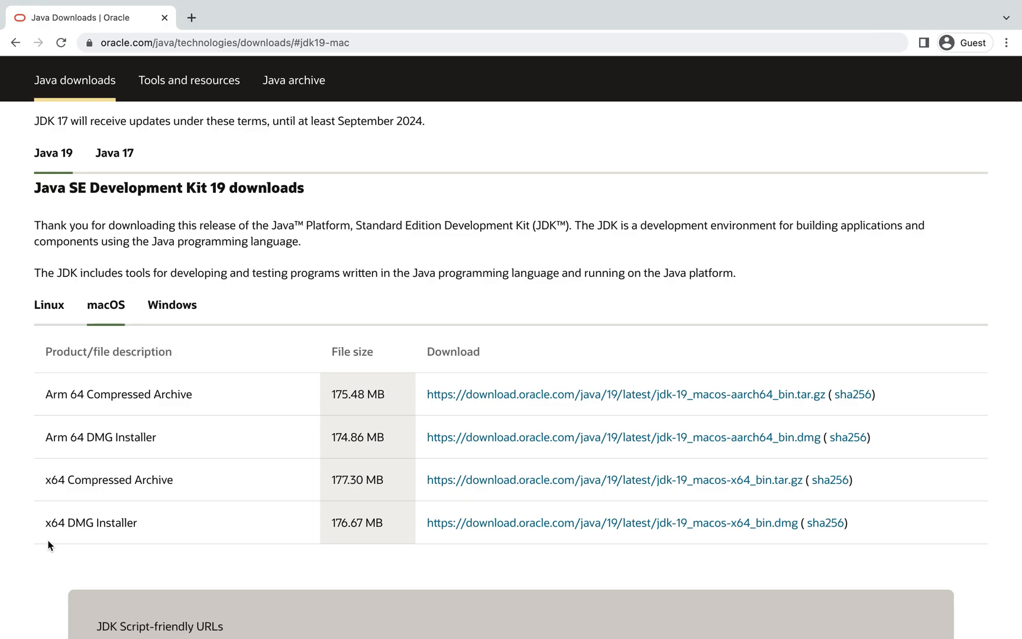
{"action": "mouse_move", "coordinate": [54, 540]}
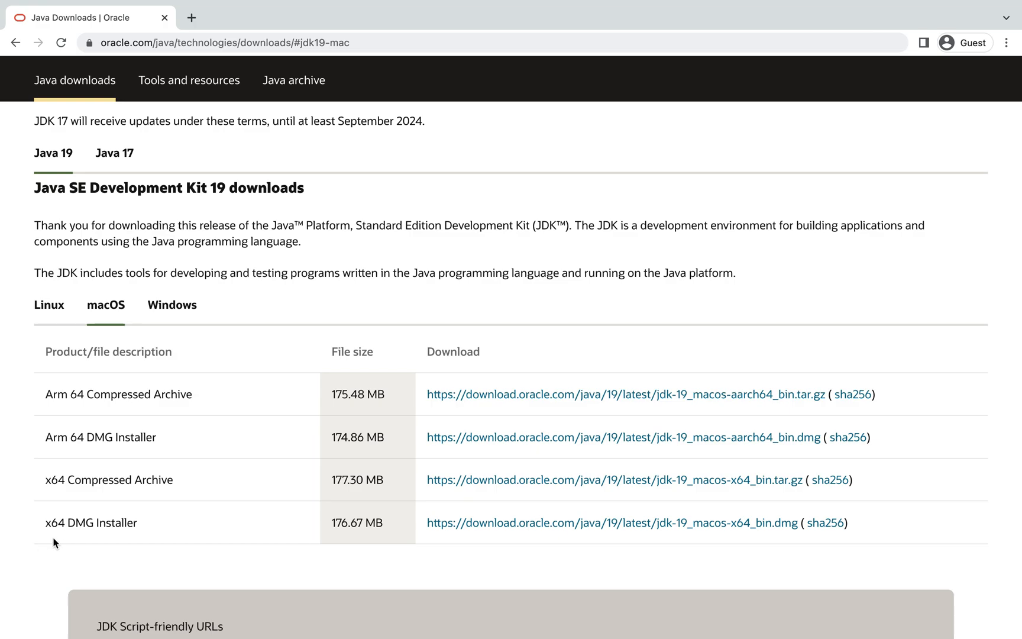
{"action": "mouse_move", "coordinate": [136, 539]}
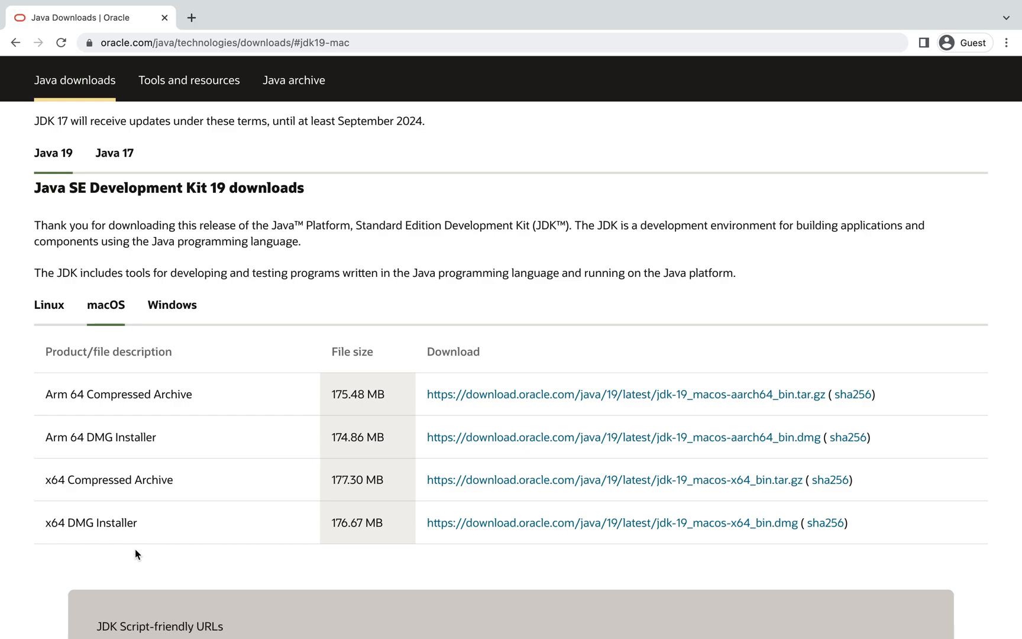
{"action": "mouse_move", "coordinate": [74, 549]}
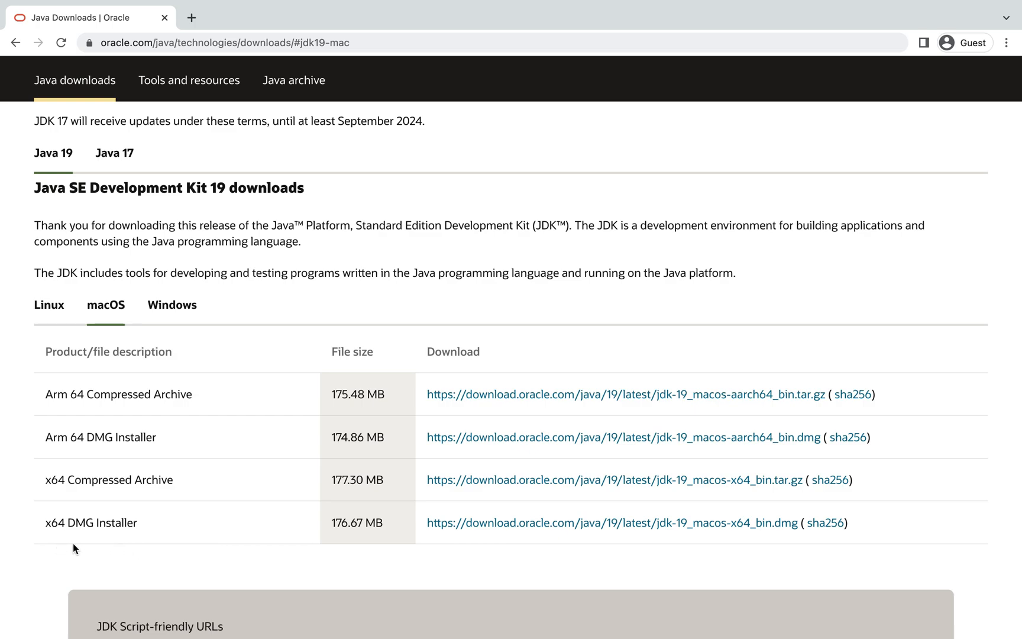
{"action": "mouse_move", "coordinate": [83, 548]}
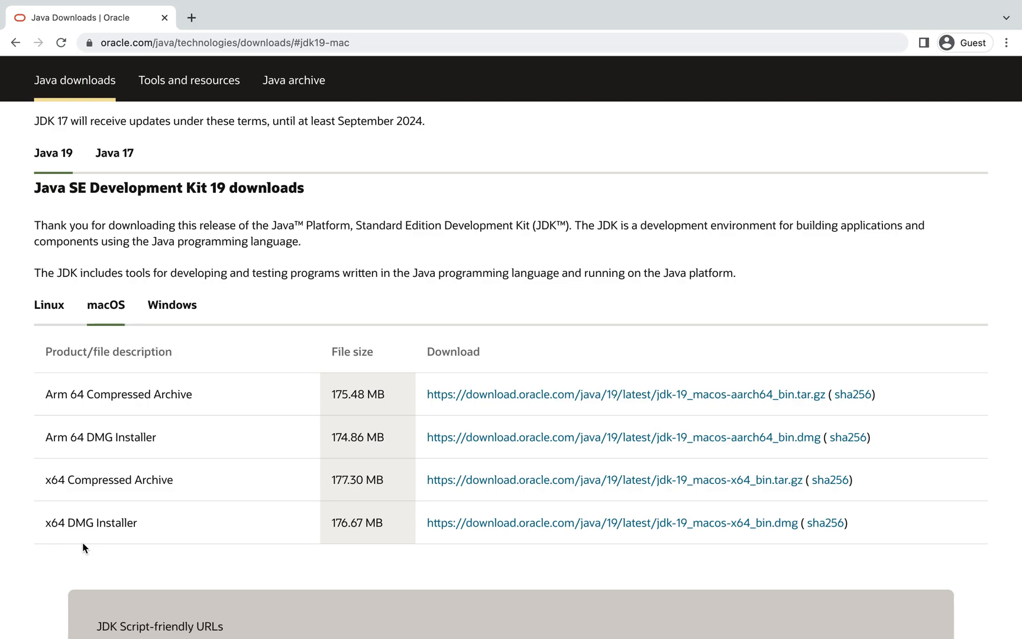
{"action": "mouse_move", "coordinate": [592, 530]}
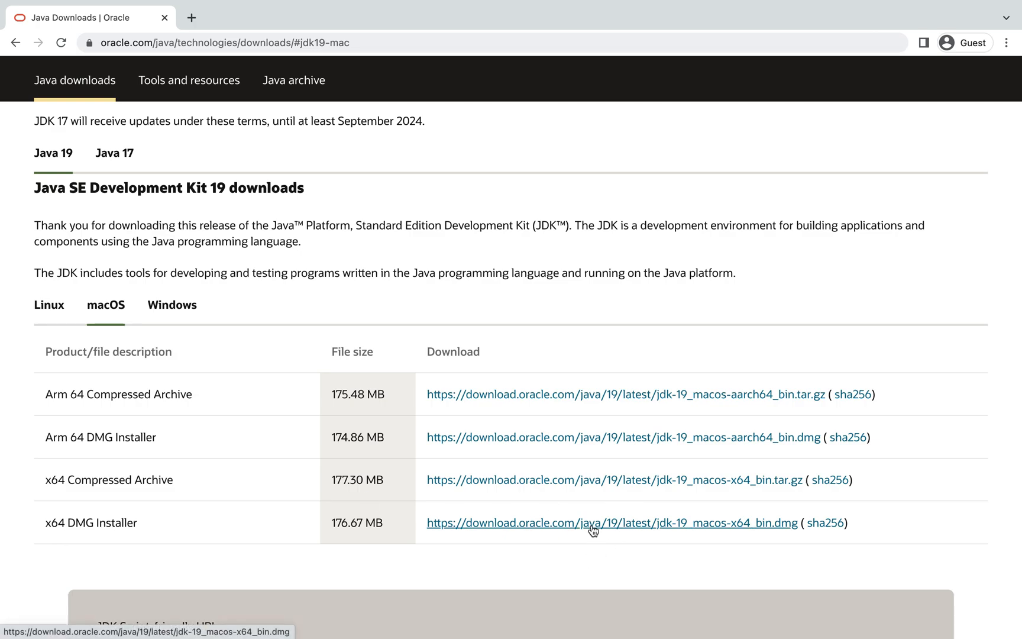
Download the x64 DMG Installer for JDK 19.
{"action": "left_click", "coordinate": [610, 522]}
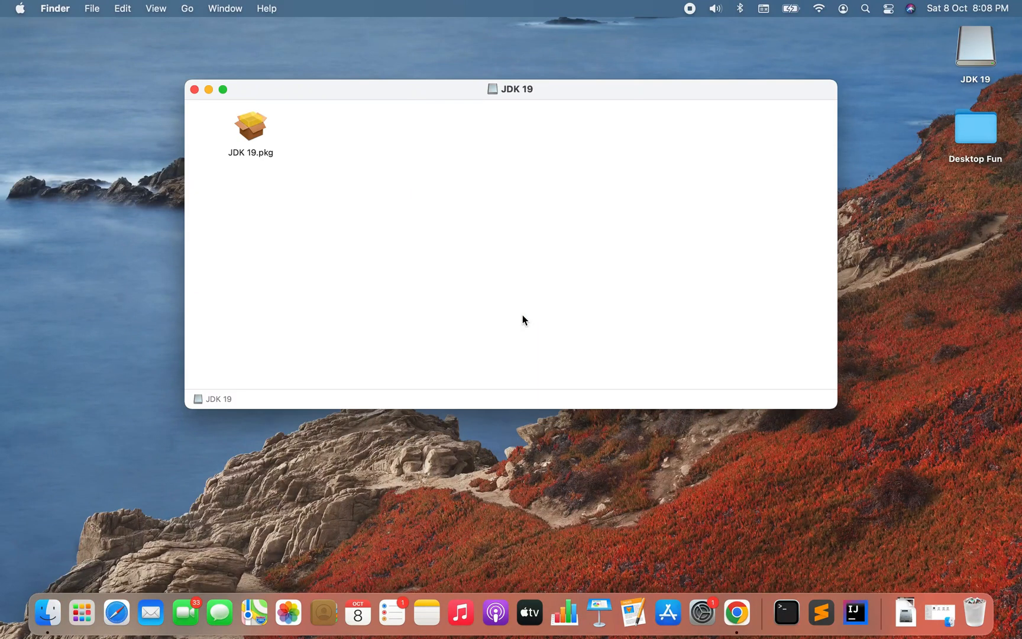
{"action": "mouse_move", "coordinate": [369, 249]}
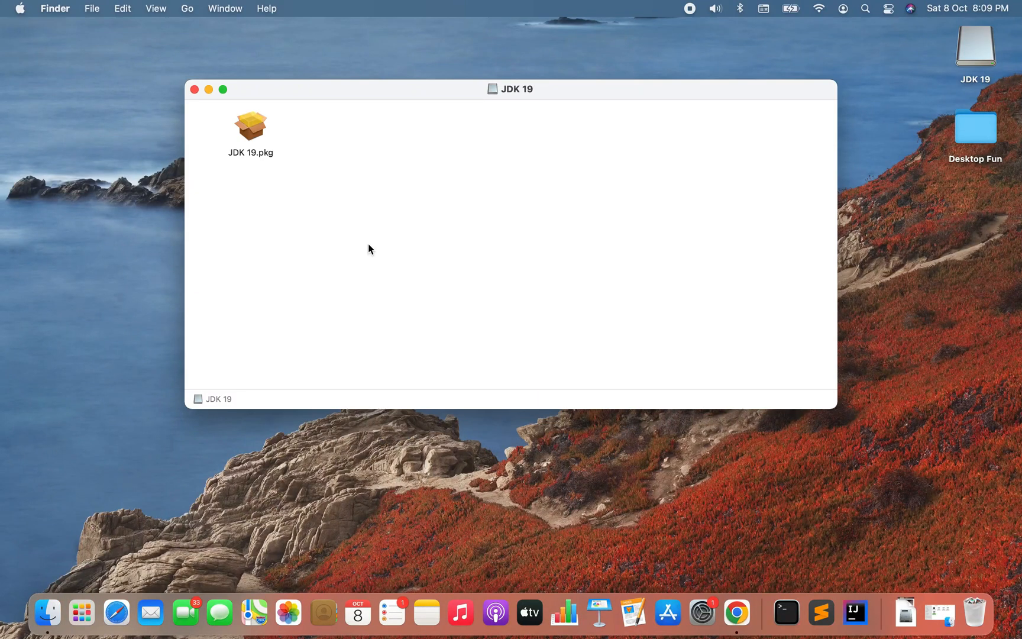
{"action": "mouse_move", "coordinate": [293, 146]}
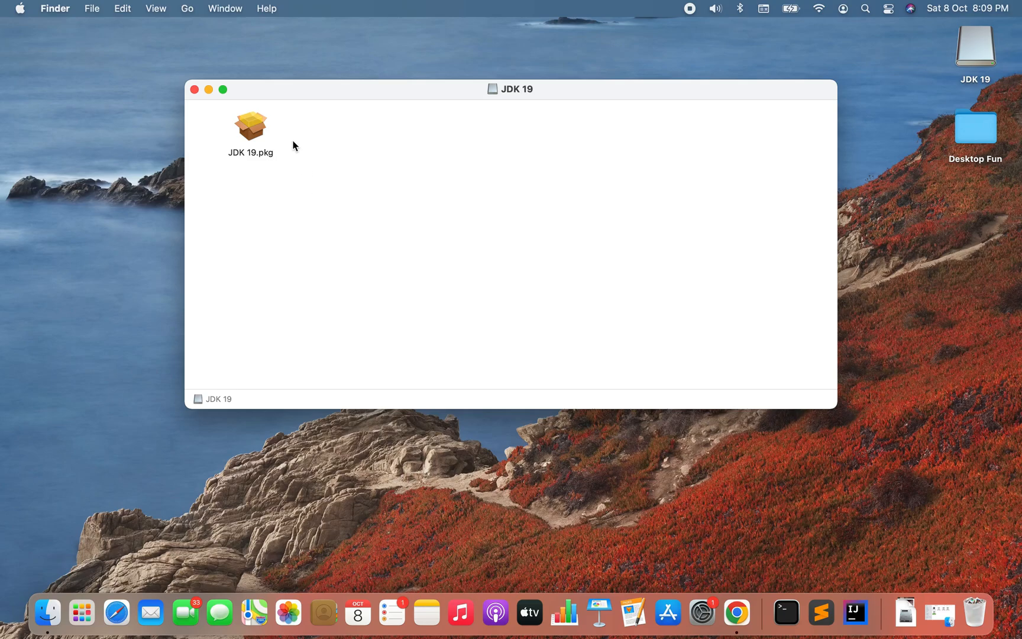
Launch JDK 19.pkg and continue past the Introduction to Installation Type.
{"action": "double_click", "coordinate": [250, 126]}
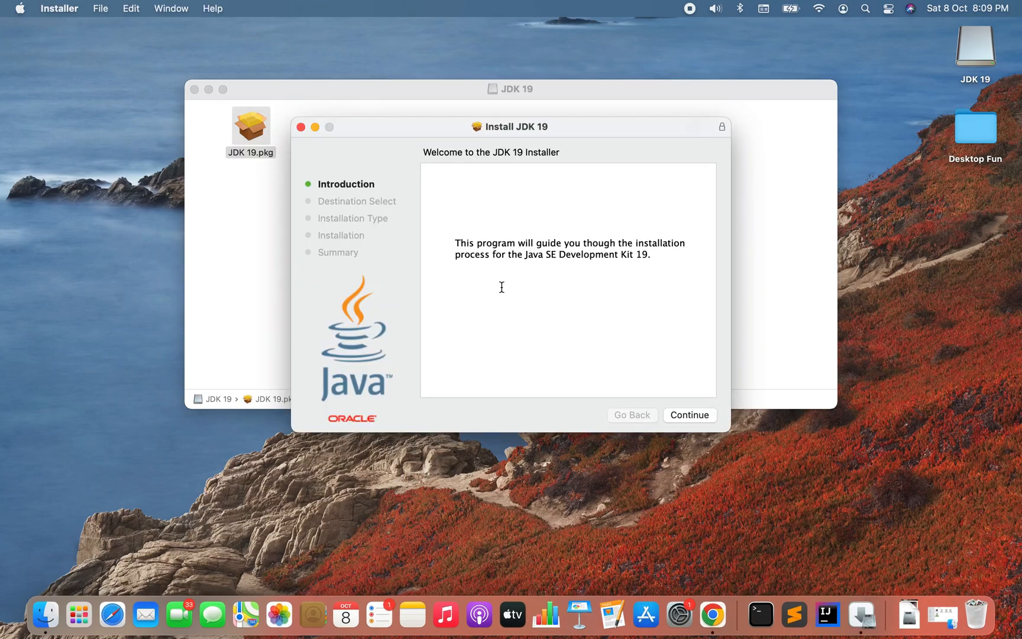
{"action": "mouse_move", "coordinate": [664, 407]}
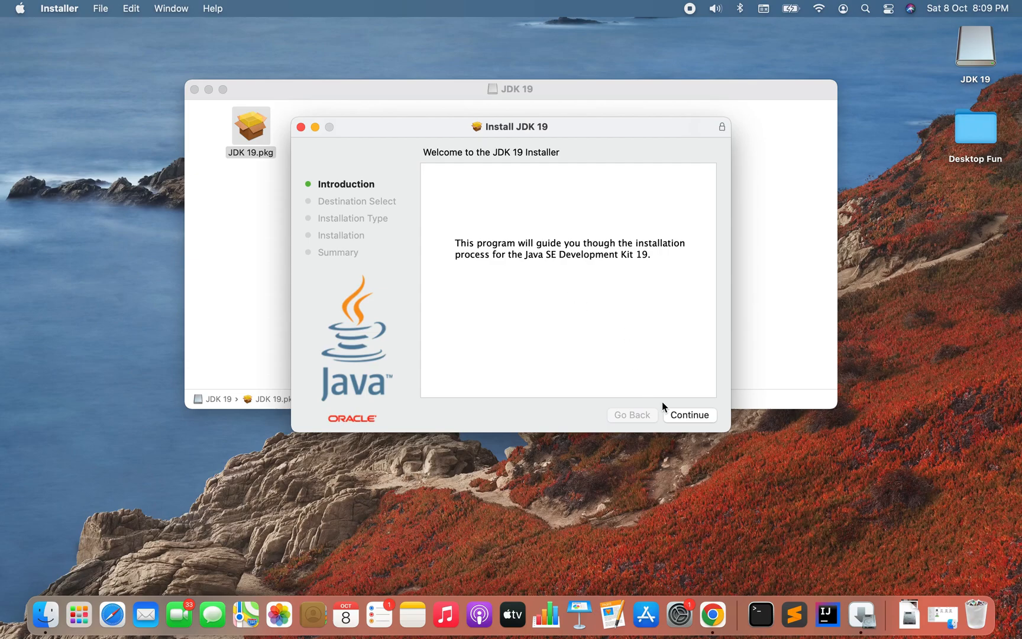
{"action": "left_click", "coordinate": [688, 414]}
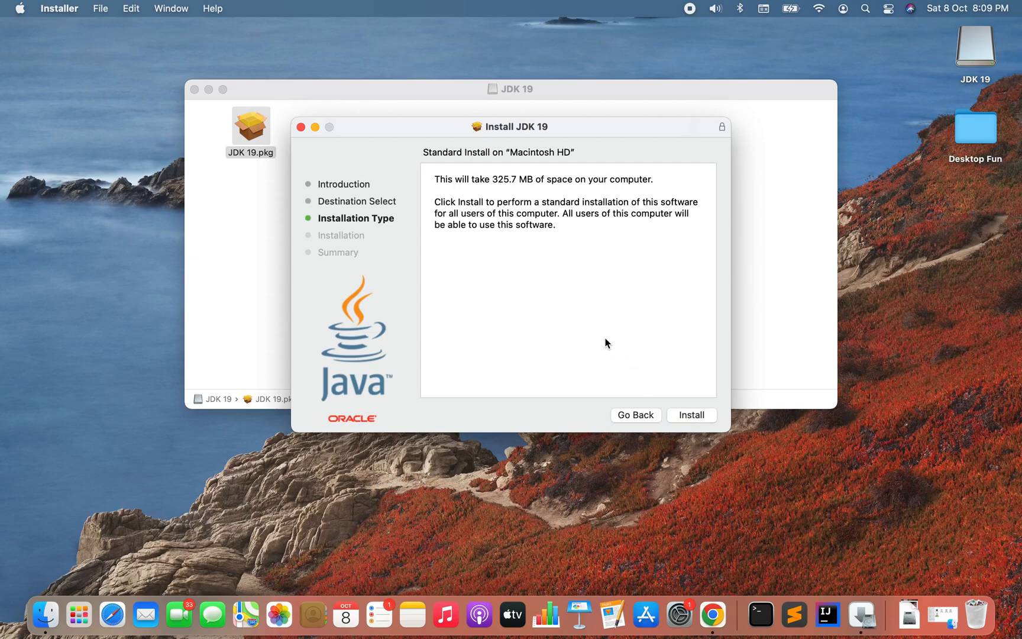
{"action": "mouse_move", "coordinate": [499, 196]}
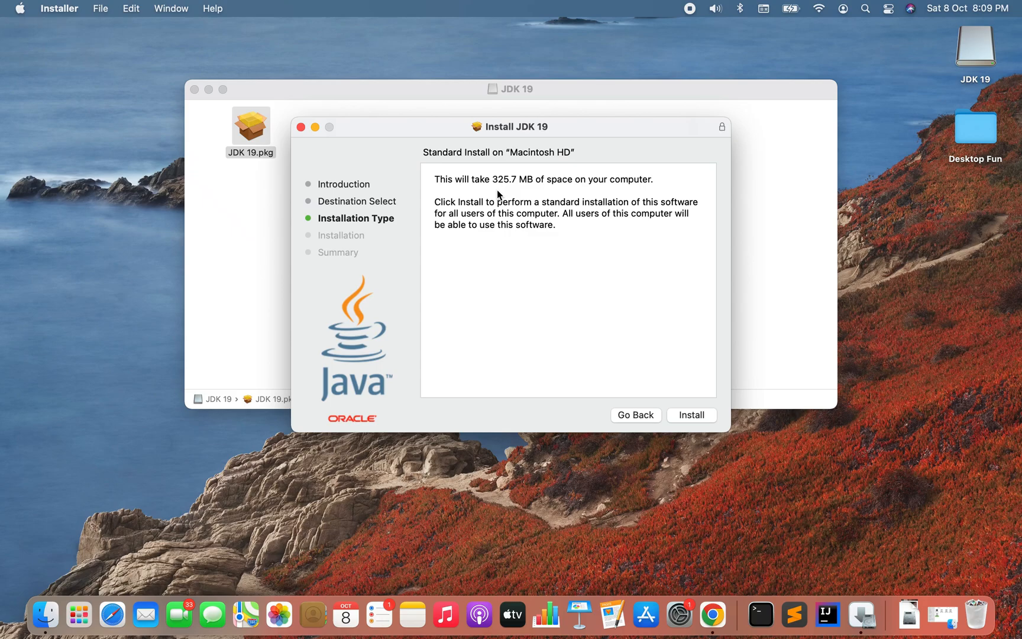
{"action": "mouse_move", "coordinate": [697, 421]}
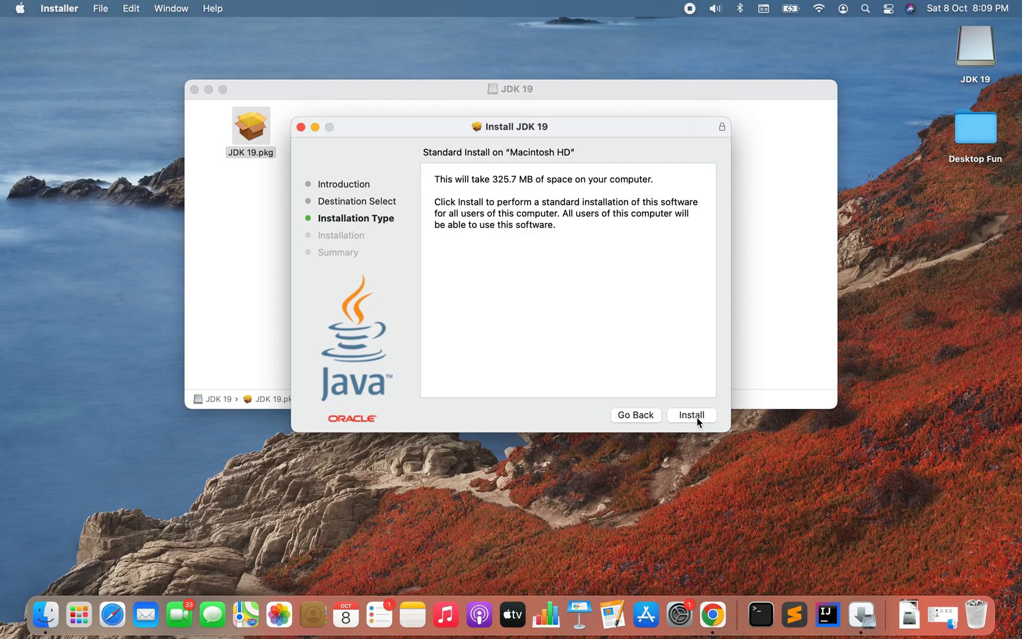
Install JDK 19, authorizing with the administrator password.
{"action": "left_click", "coordinate": [692, 415]}
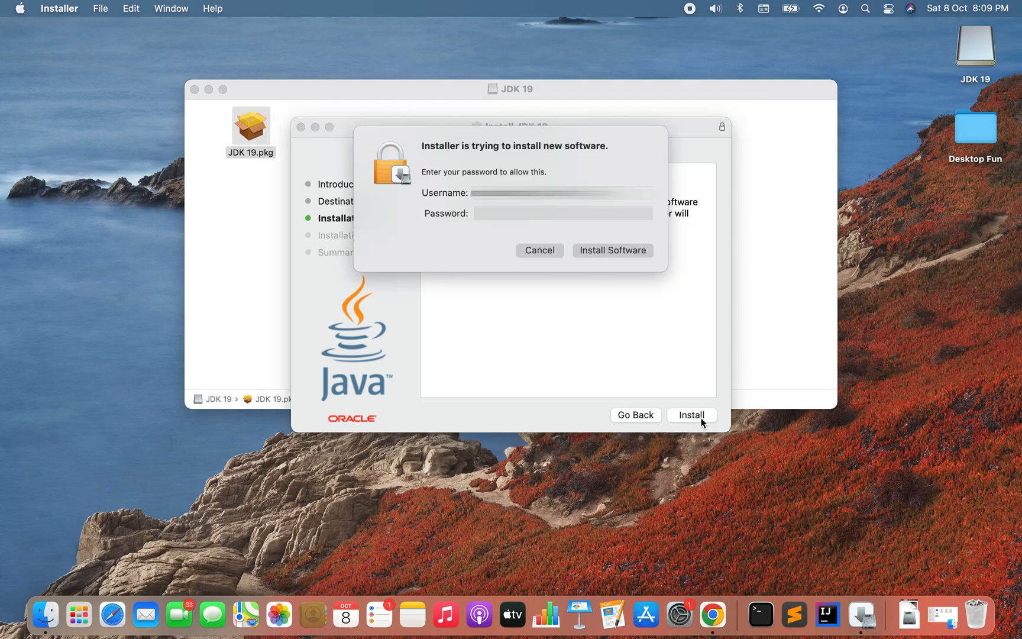
{"action": "left_click", "coordinate": [562, 213]}
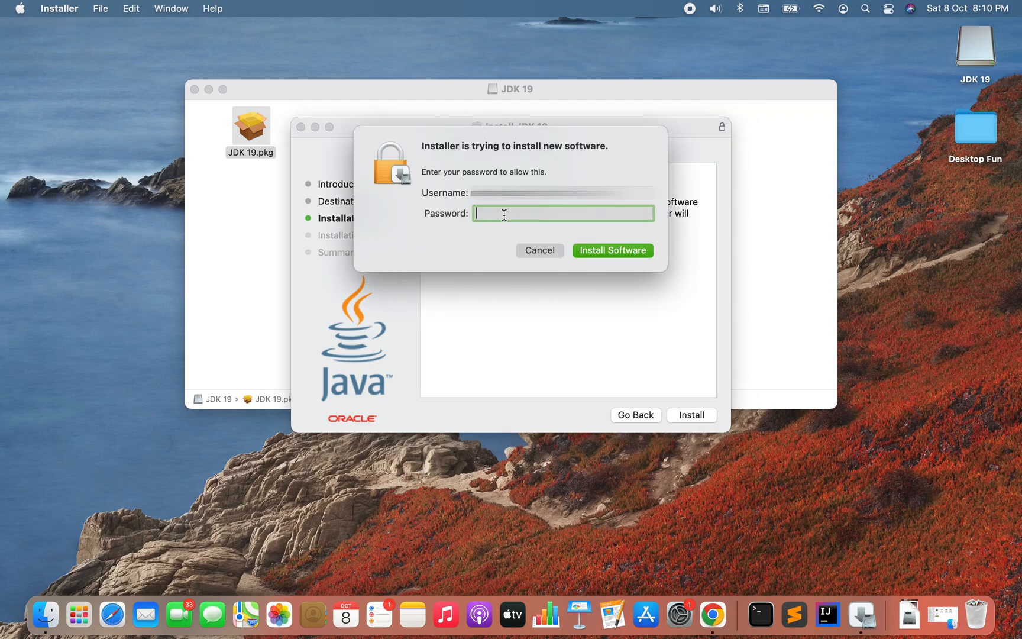
{"action": "type", "text": "password"}
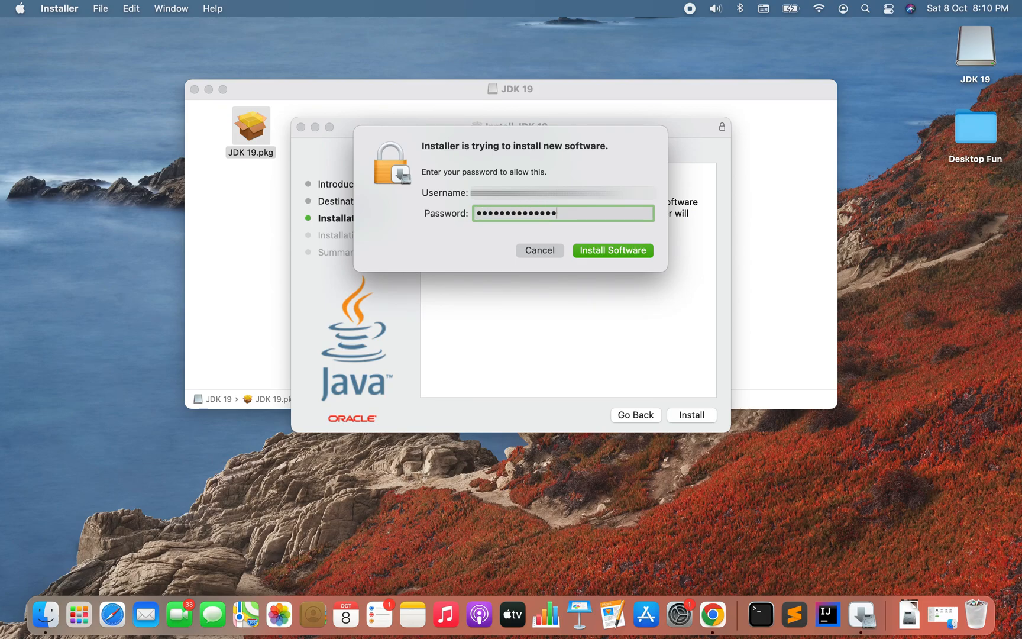
{"action": "left_click", "coordinate": [611, 249]}
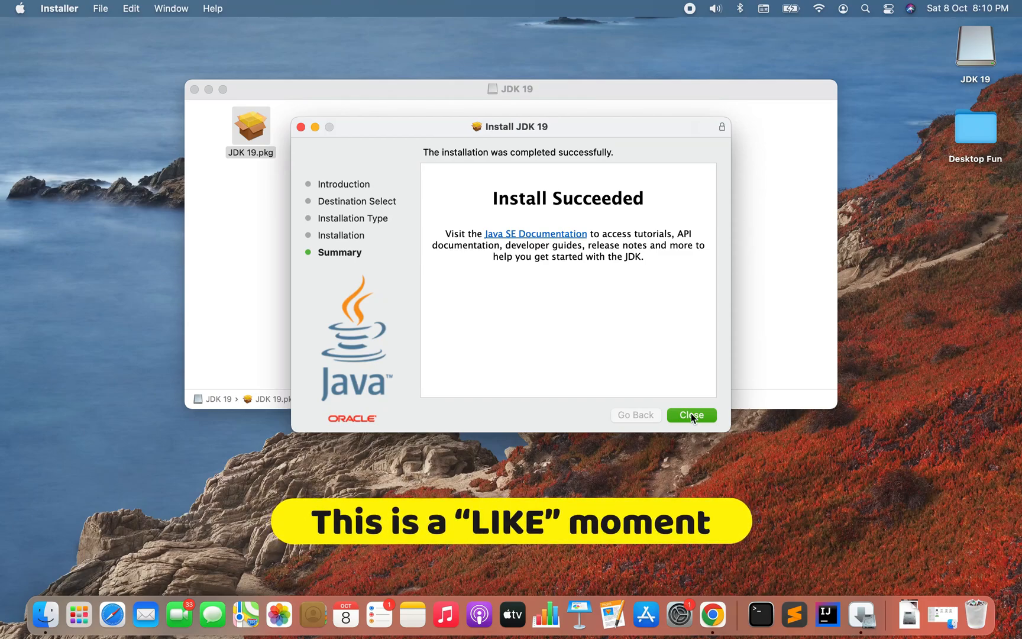
Close the installer and move the JDK 19 package to the Bin.
{"action": "left_click", "coordinate": [691, 415]}
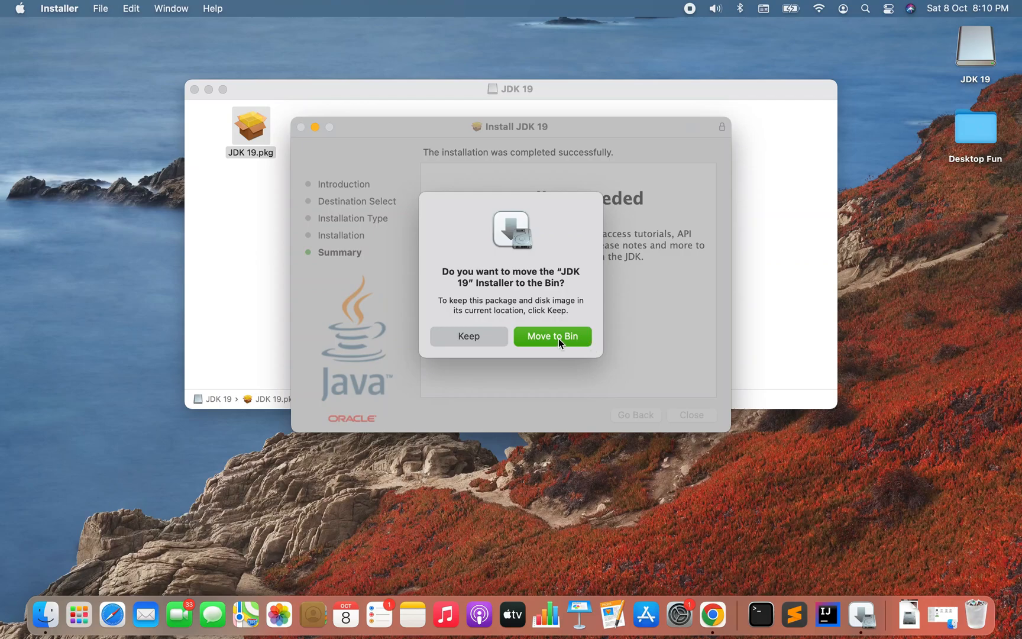
{"action": "mouse_move", "coordinate": [553, 341]}
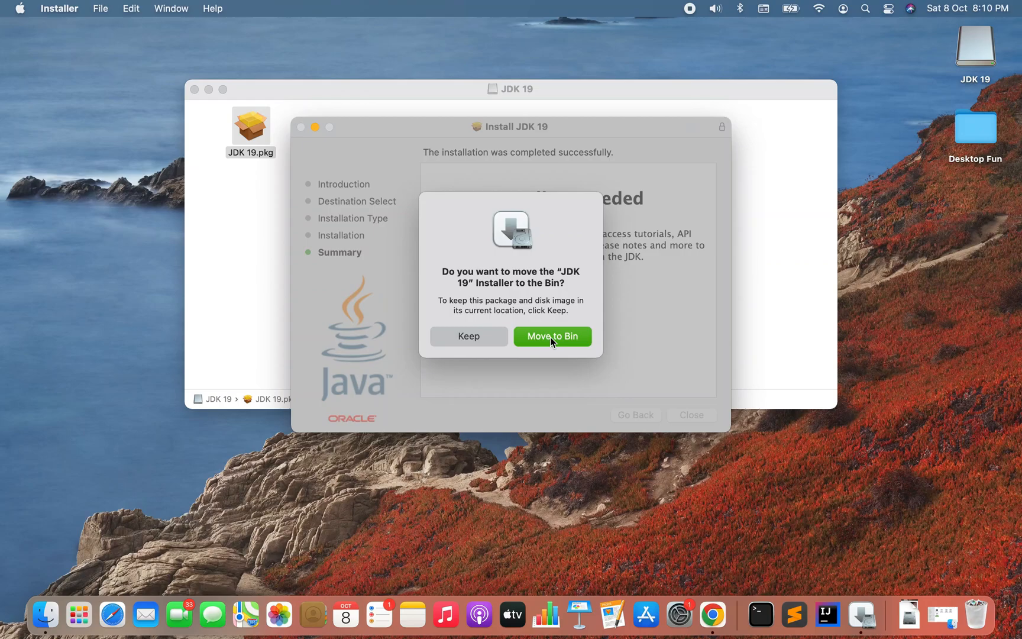
{"action": "left_click", "coordinate": [551, 336]}
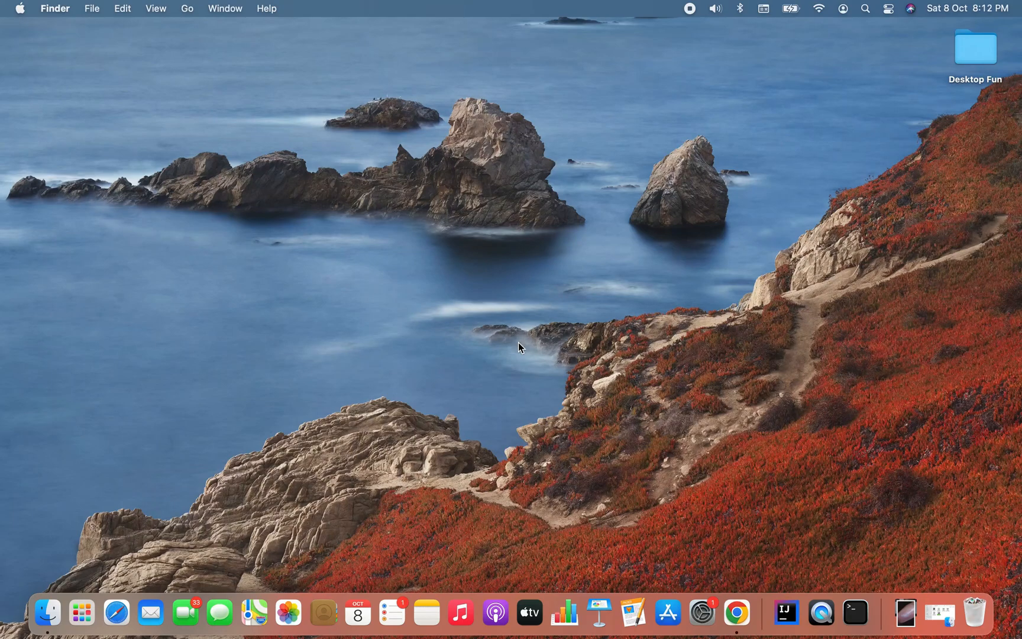
Launch Terminal from Spotlight and run java -version, confirming version 19.
{"action": "type", "text": "terminal"}
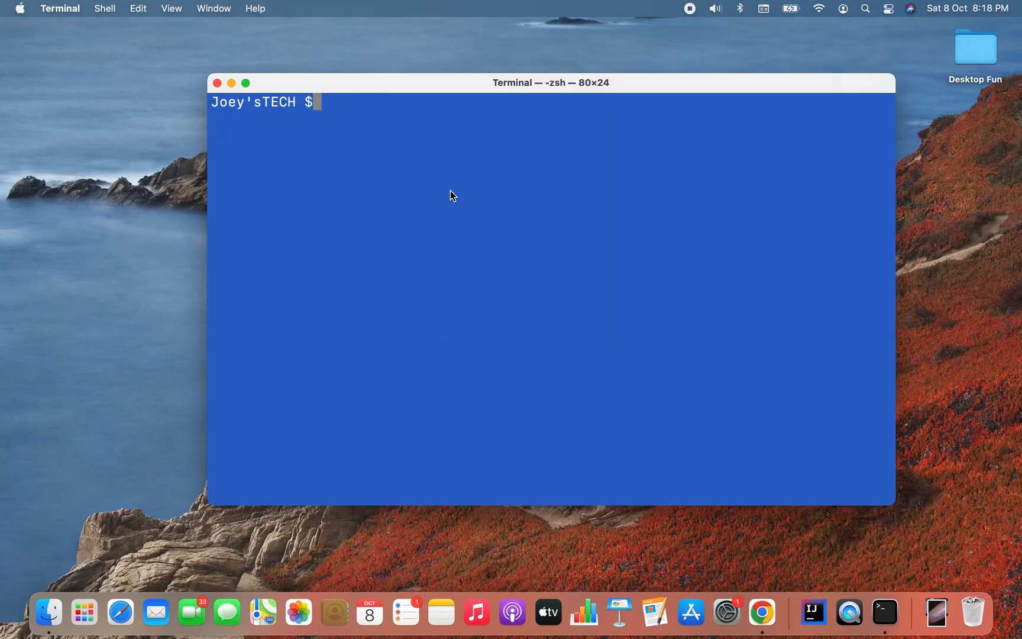
{"action": "type", "text": "java -version"}
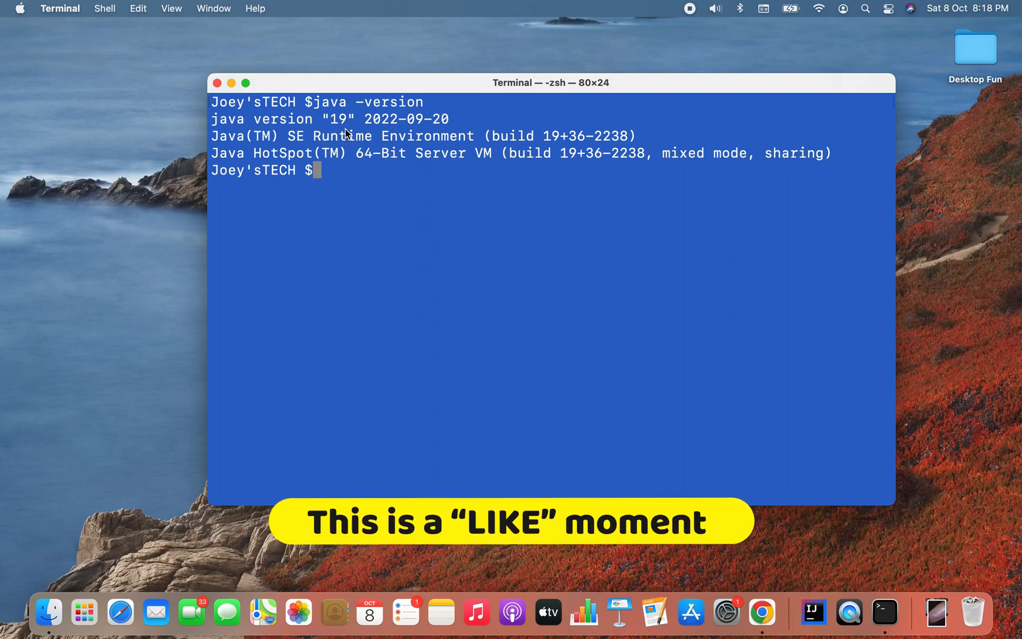
{"action": "mouse_move", "coordinate": [417, 136]}
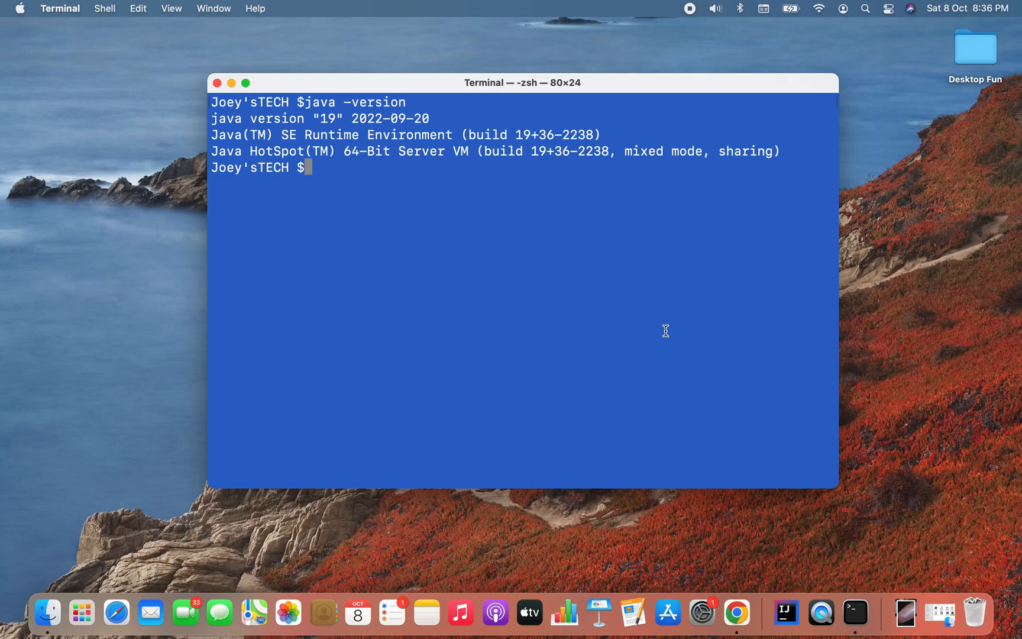
{"action": "mouse_move", "coordinate": [397, 207]}
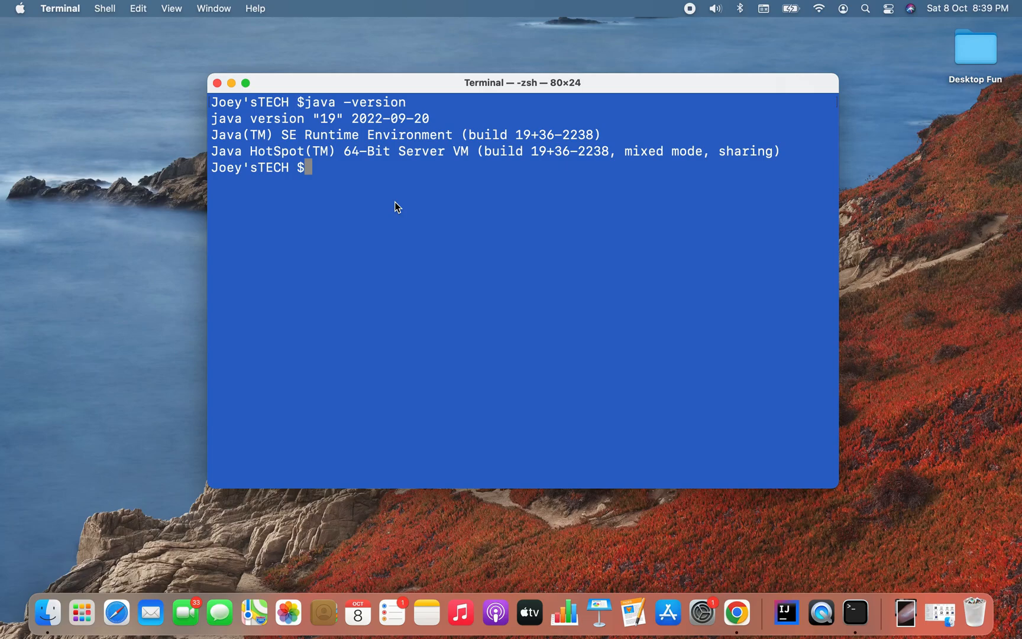
Run echo $JAVA_HOME and see it returns an empty line.
{"action": "type", "text": "ec"}
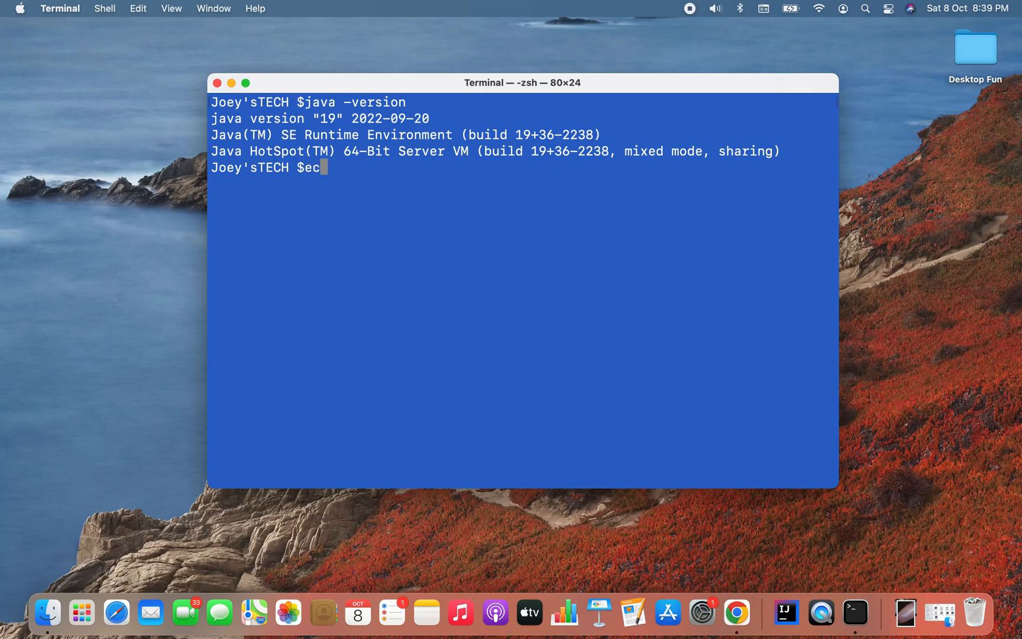
{"action": "type", "text": "ho #"}
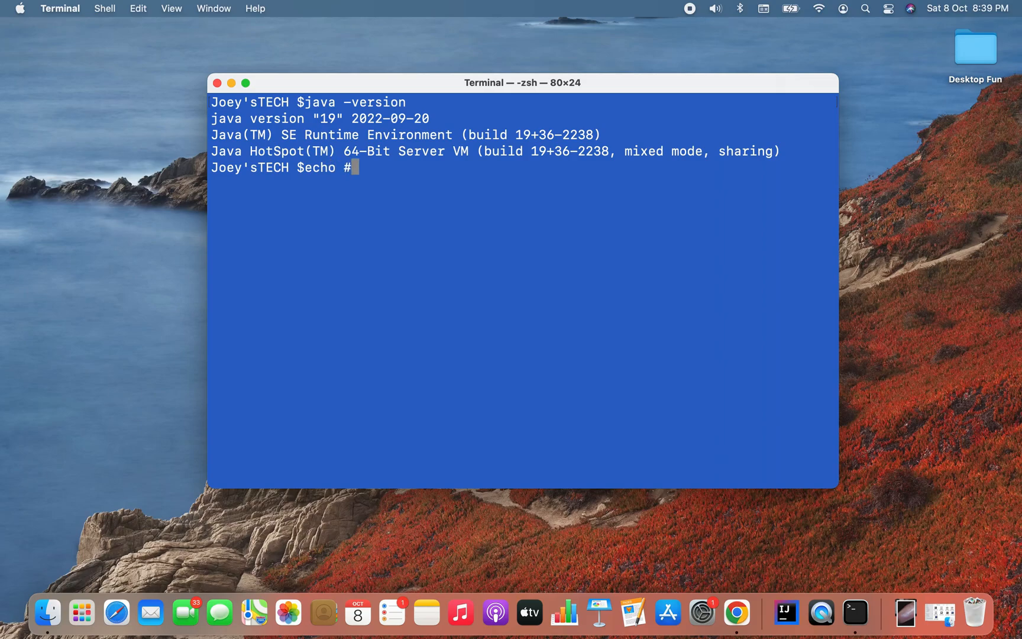
{"action": "type", "text": "$JAVA"}
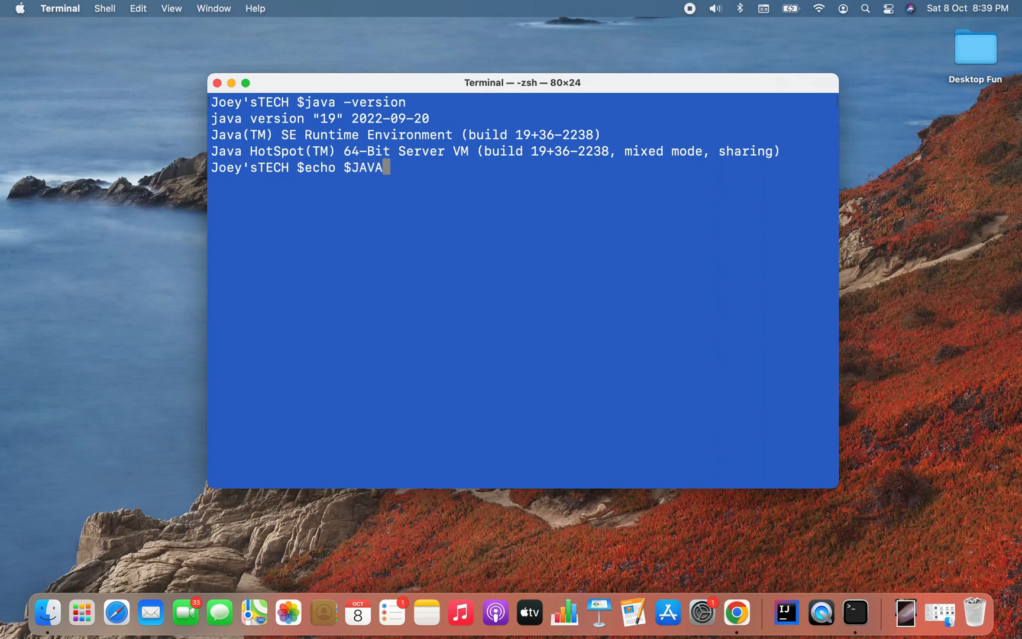
{"action": "type", "text": "_HOME"}
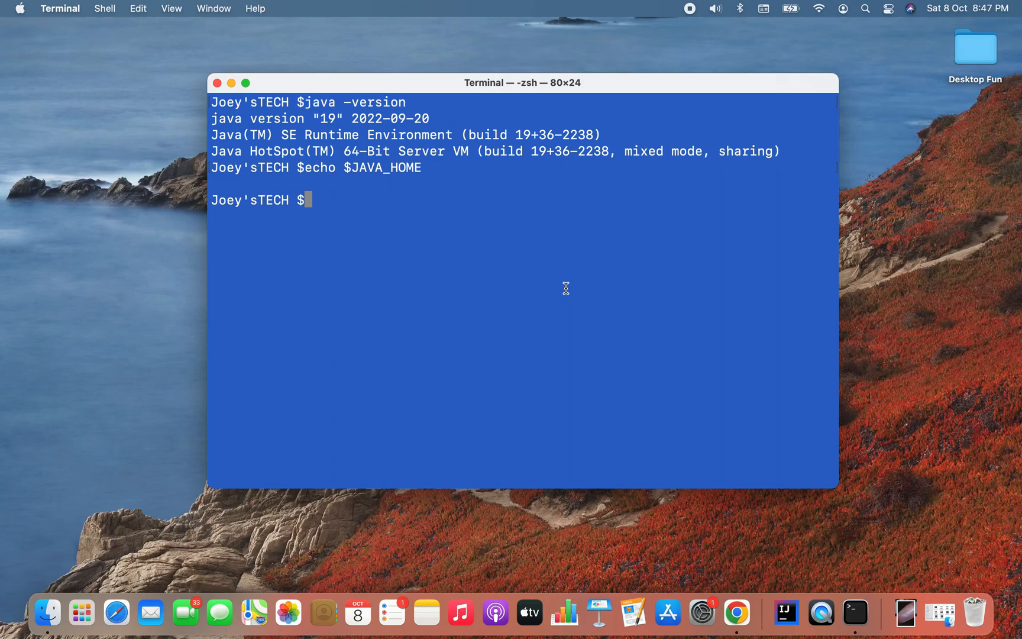
{"action": "mouse_move", "coordinate": [631, 343]}
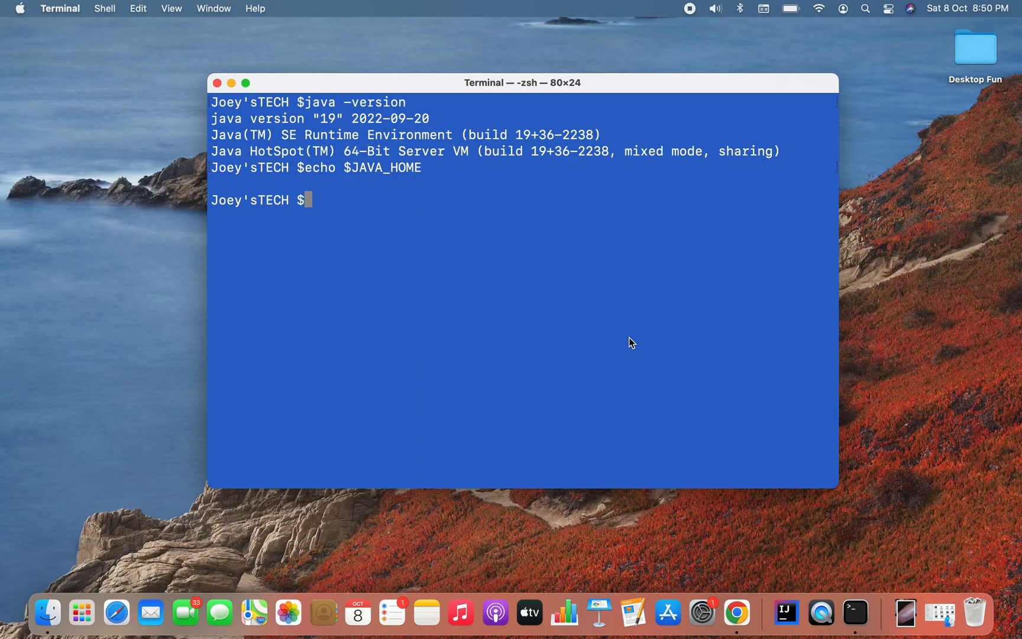
Run /usr/libexec/java_home to print the jdk-19.jdk Contents/Home path.
{"action": "type", "text": "/usr/"}
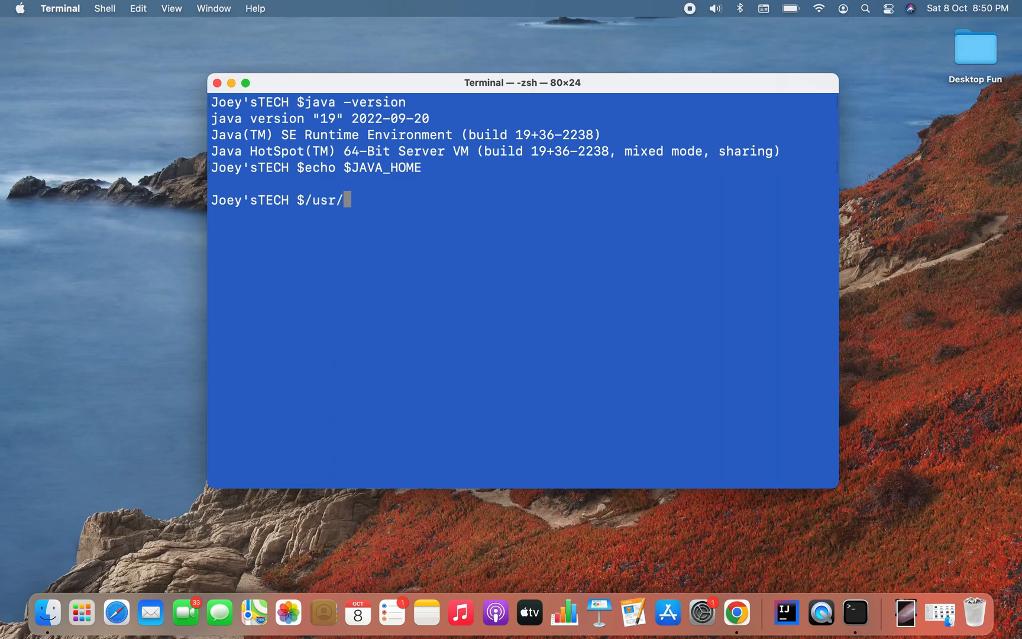
{"action": "type", "text": "libexe"}
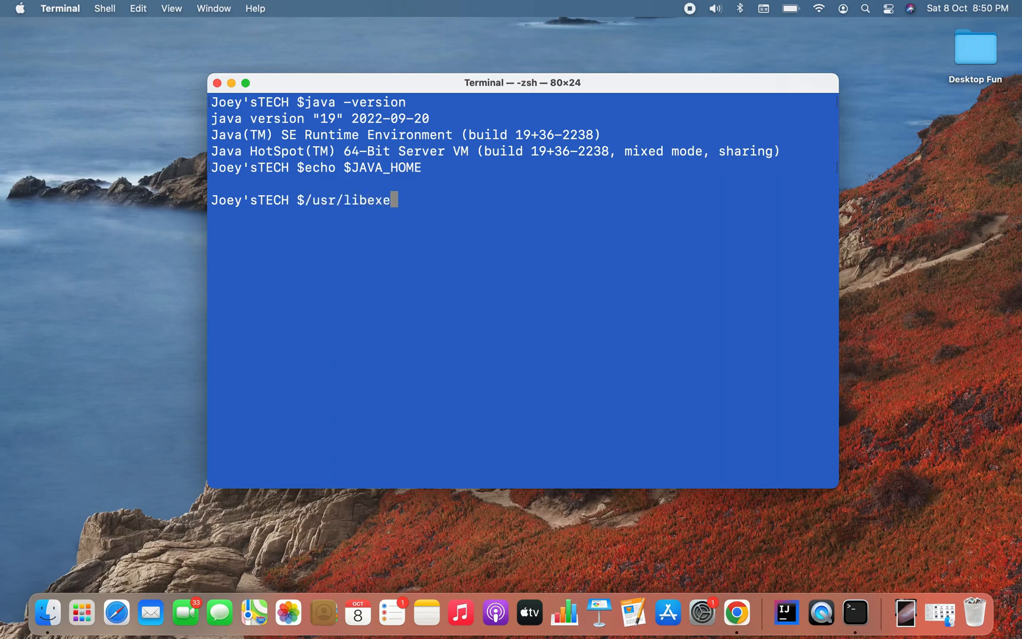
{"action": "type", "text": "c/ja"}
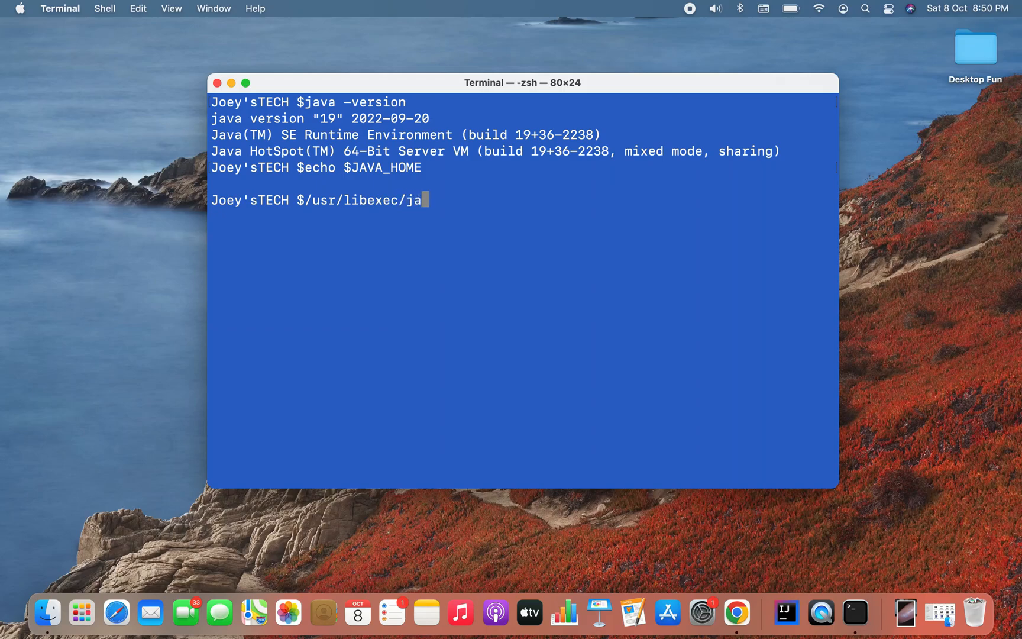
{"action": "type", "text": "va_home"}
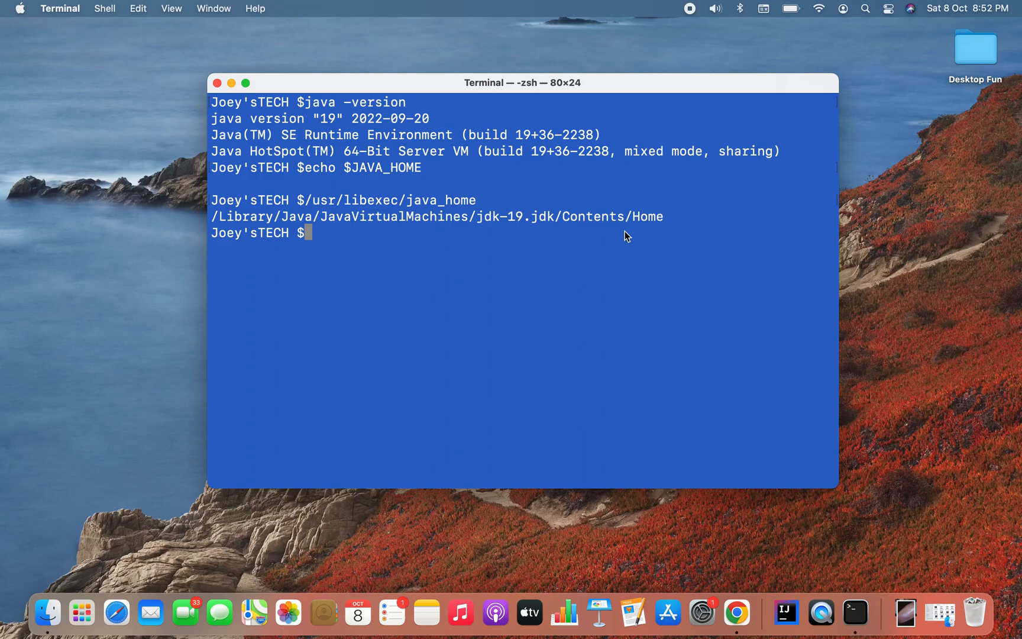
{"action": "mouse_move", "coordinate": [553, 263]}
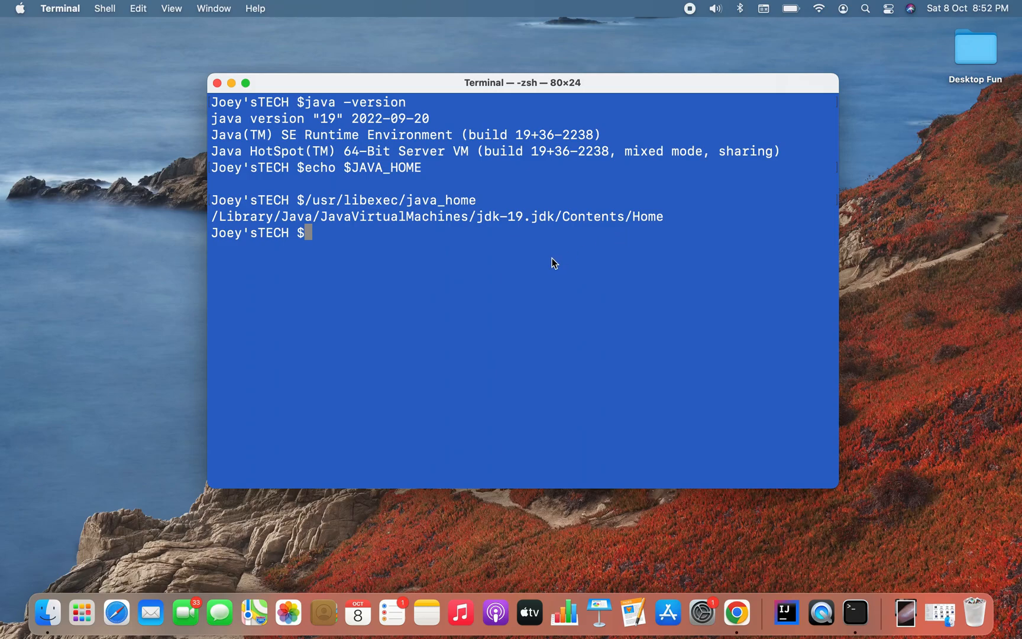
Create an empty ~/.zshenv with touch and open it in TextEdit.
{"action": "type", "text": "touch ~"}
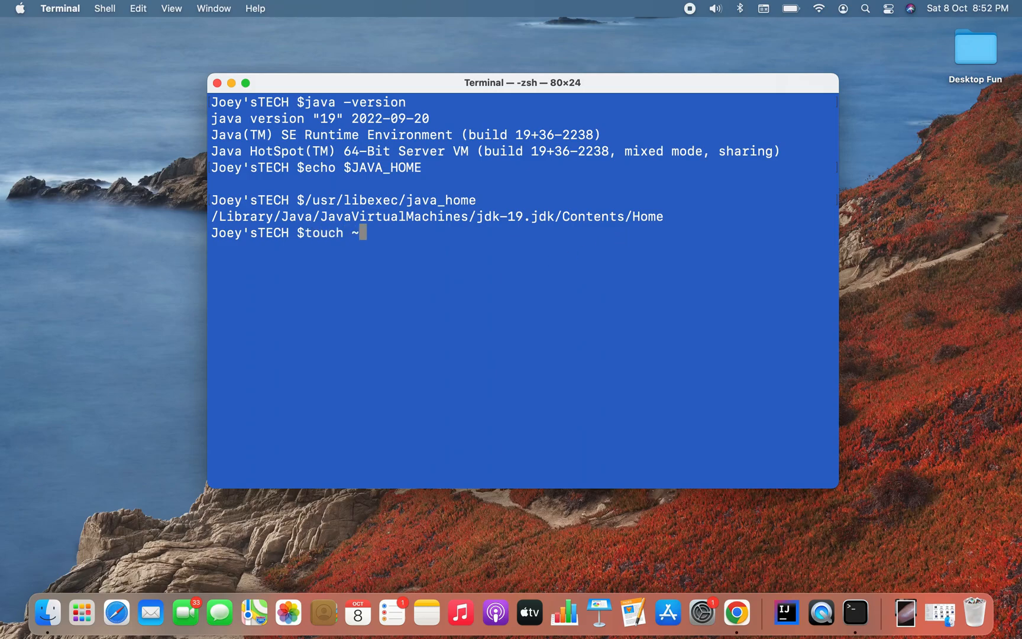
{"action": "type", "text": "/.zshenv"}
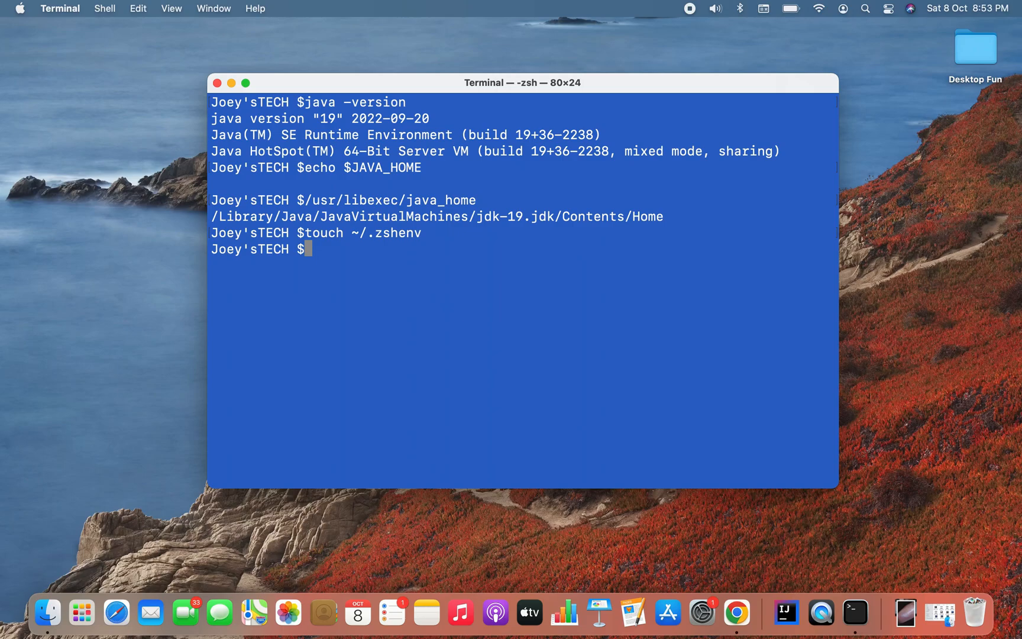
{"action": "type", "text": "open"}
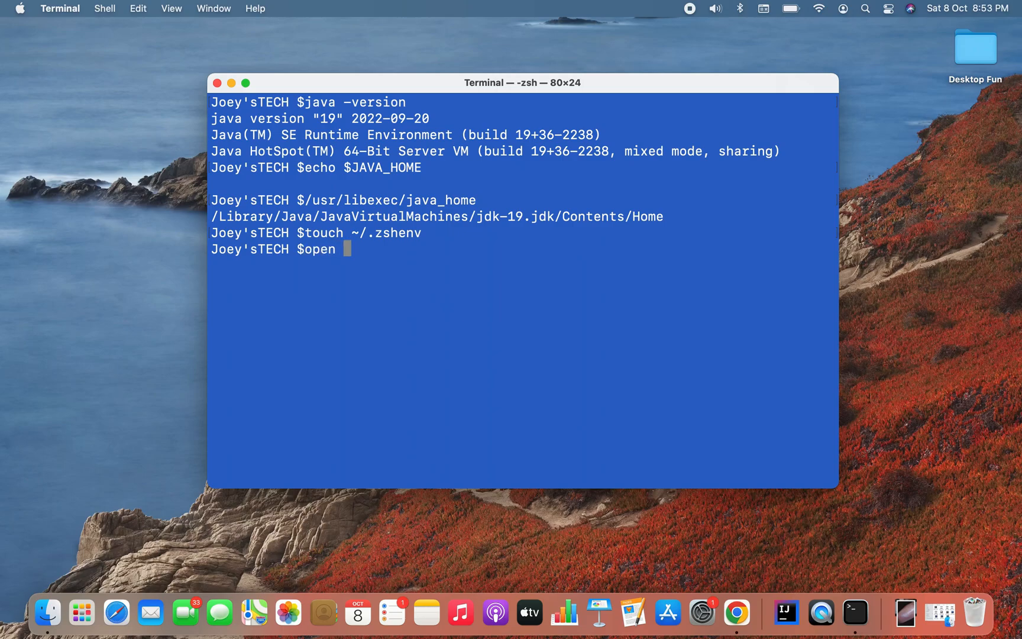
{"action": "type", "text": "~/"}
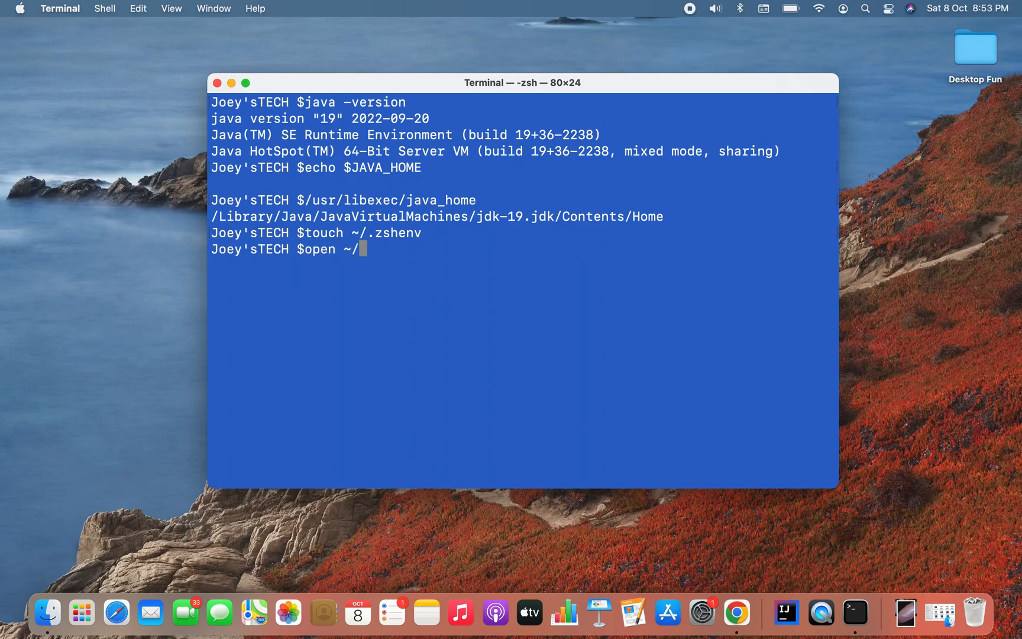
{"action": "type", "text": ".zsh"}
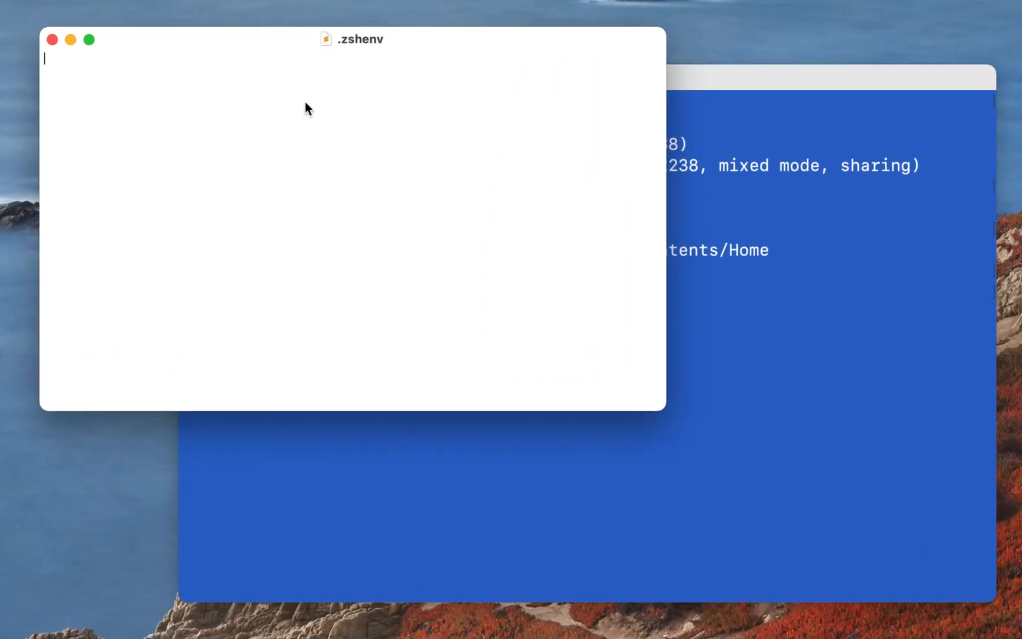
Add the line export JAVA_HOME=$(/usr/libexec/java_home) to .zshenv.
{"action": "type", "text": "Export"}
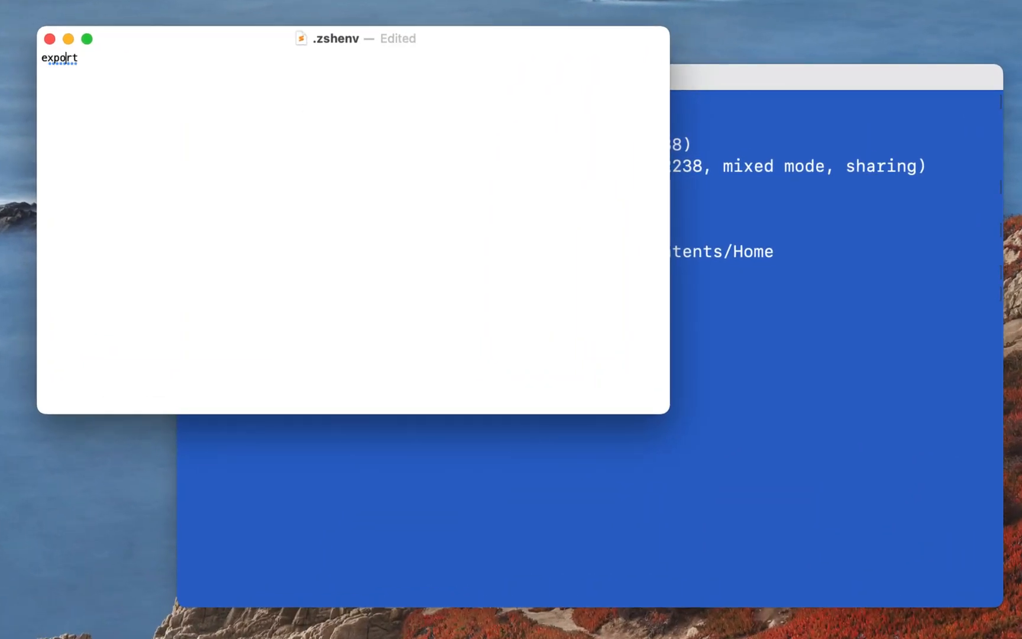
{"action": "type", "text": "JAV"}
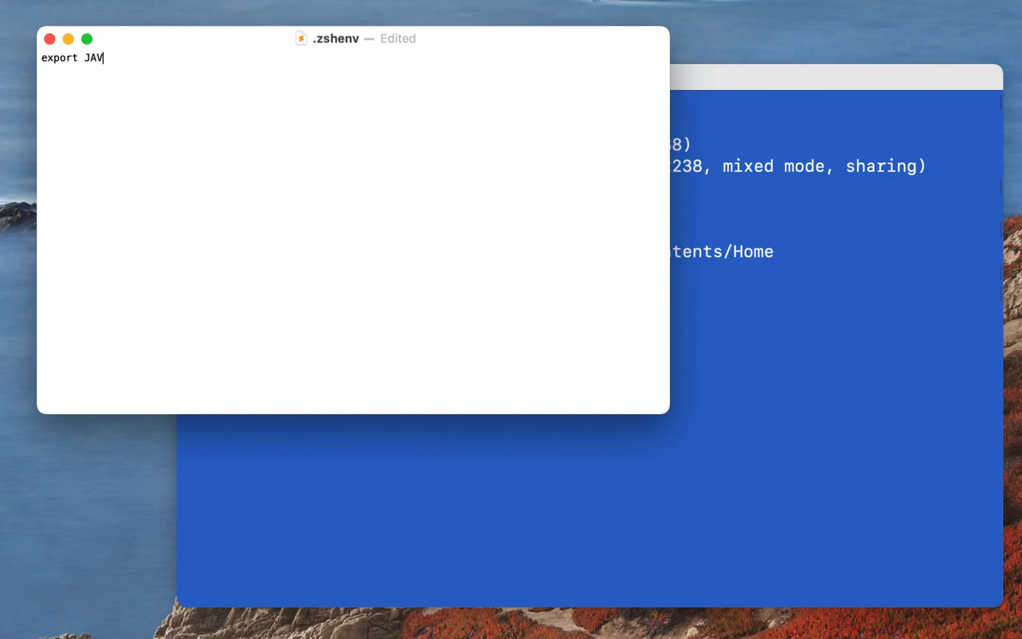
{"action": "type", "text": "A_HOME="}
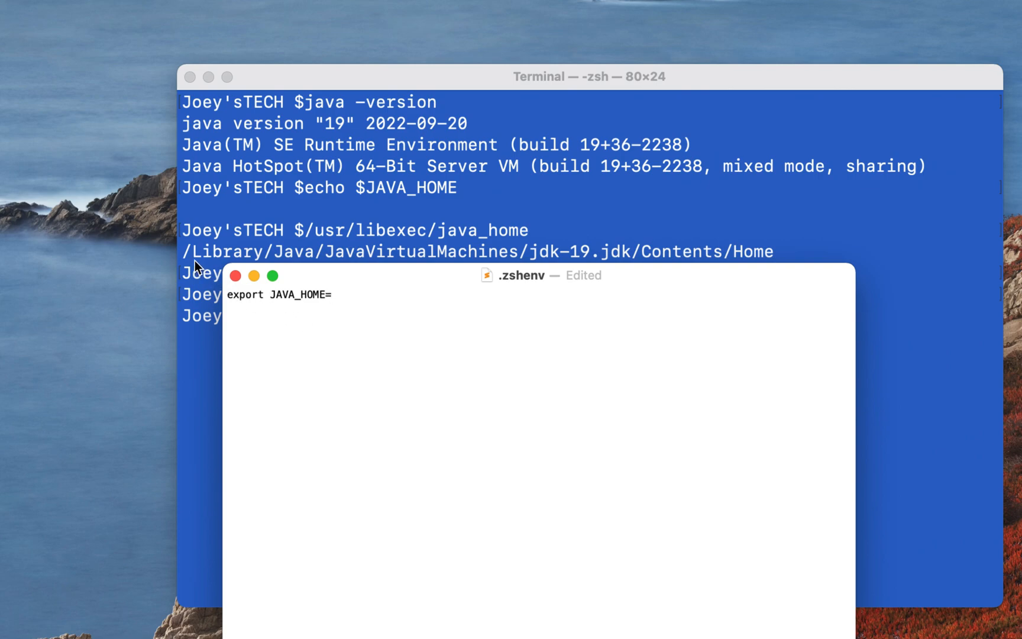
{"action": "mouse_move", "coordinate": [604, 258]}
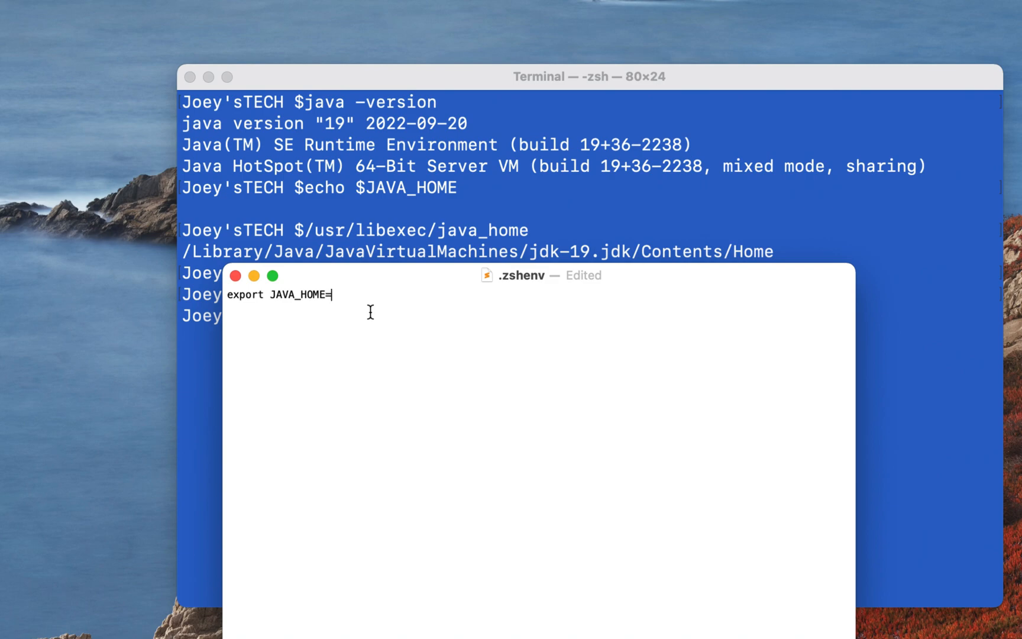
{"action": "type", "text": "$"}
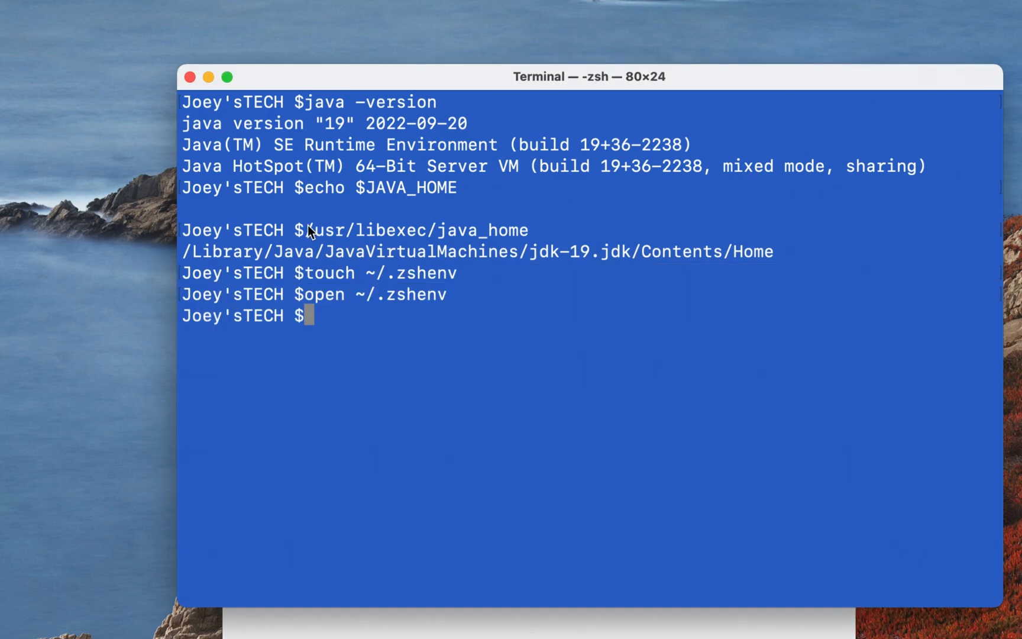
{"action": "left_click_drag", "start_coordinate": [312, 230], "coordinate": [528, 230]}
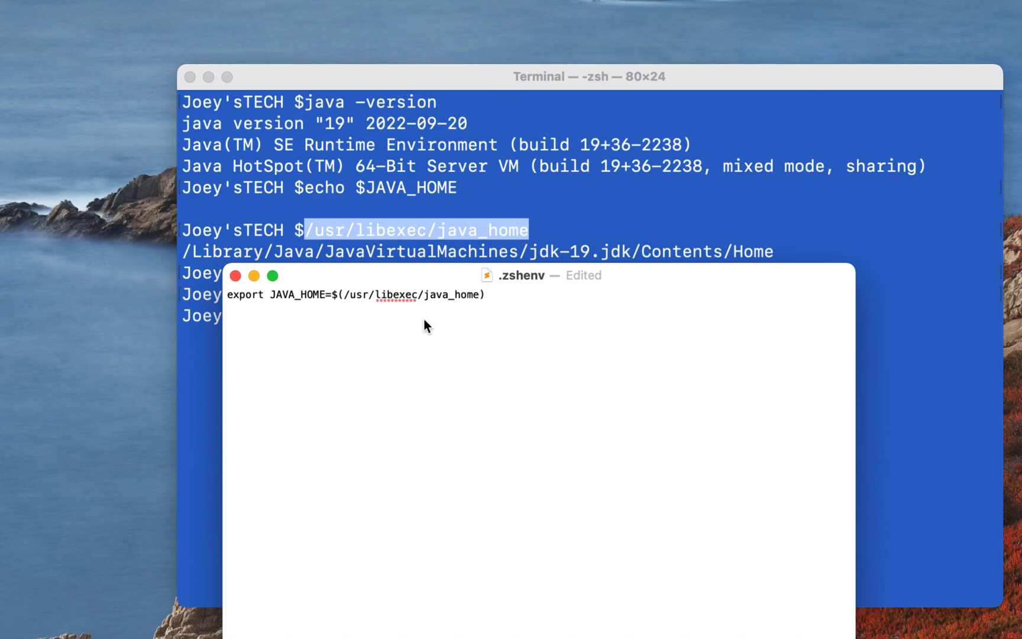
{"action": "mouse_move", "coordinate": [305, 266]}
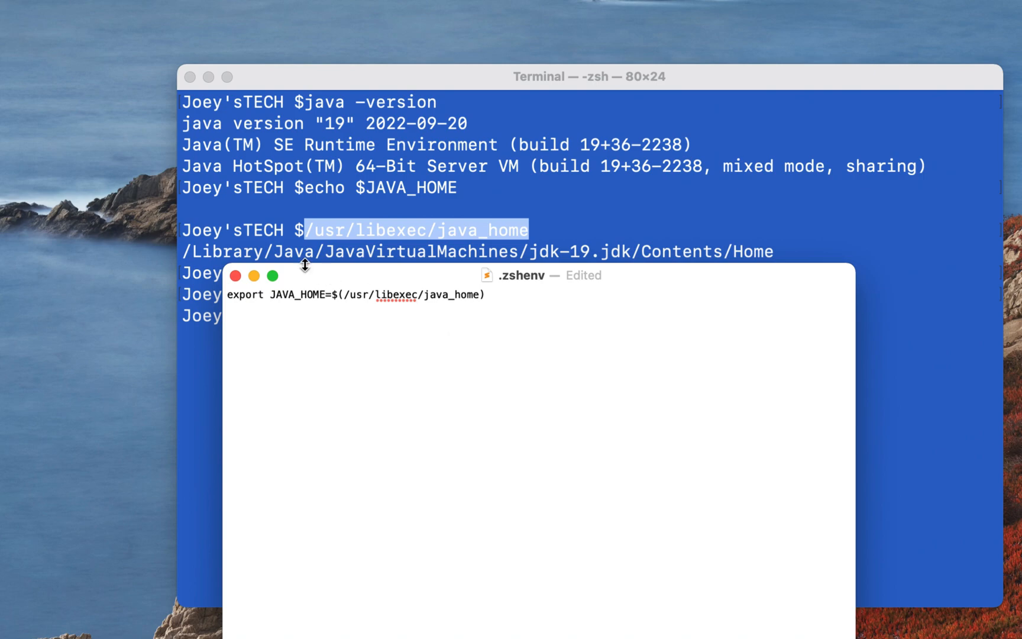
{"action": "mouse_move", "coordinate": [328, 311]}
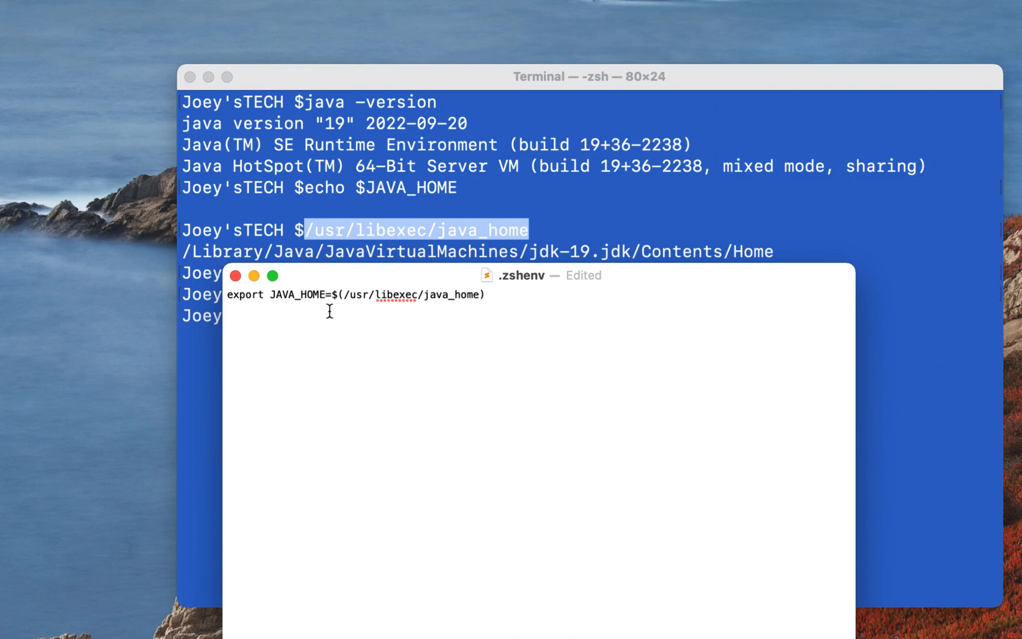
{"action": "mouse_move", "coordinate": [326, 340]}
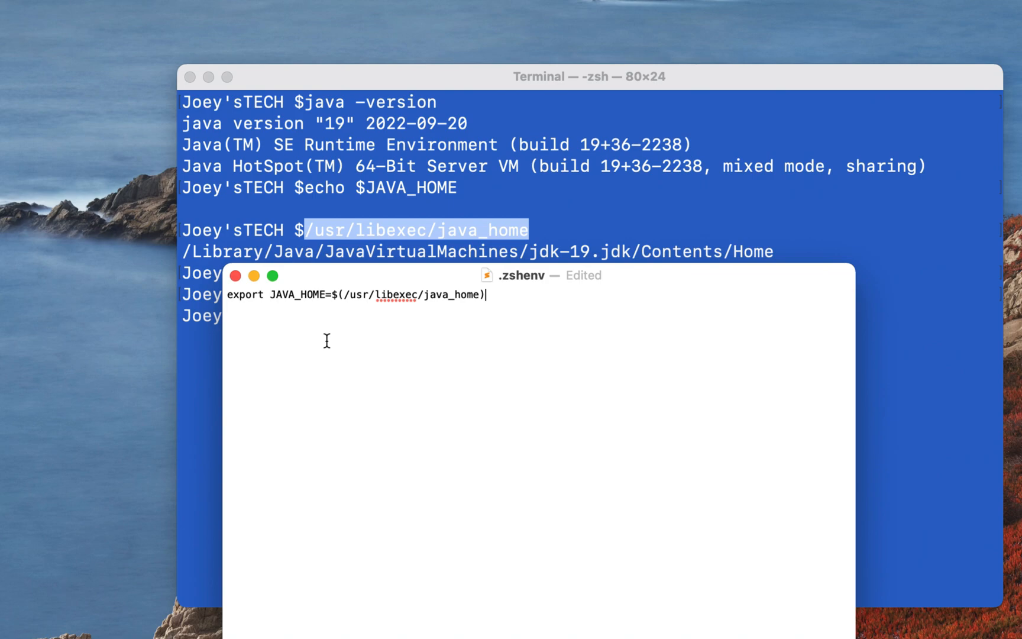
{"action": "mouse_move", "coordinate": [294, 324]}
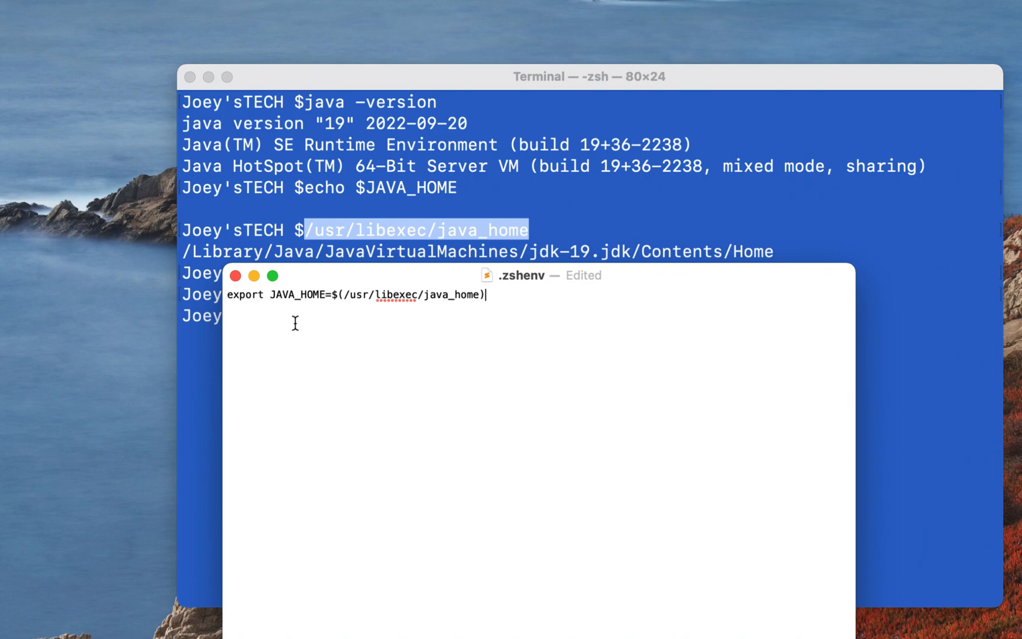
{"action": "mouse_move", "coordinate": [435, 354]}
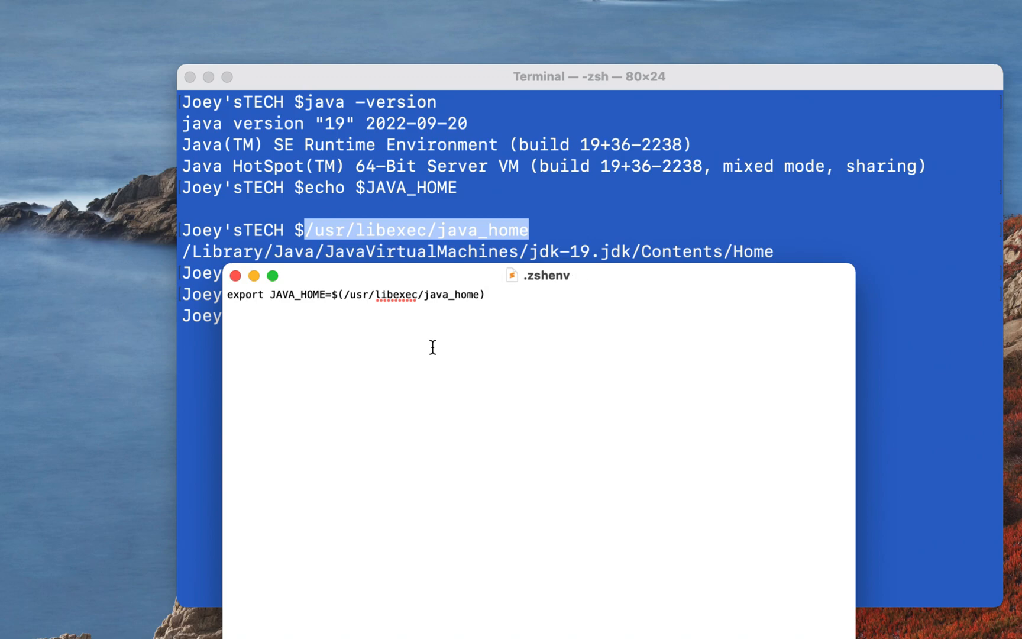
{"action": "mouse_move", "coordinate": [235, 275]}
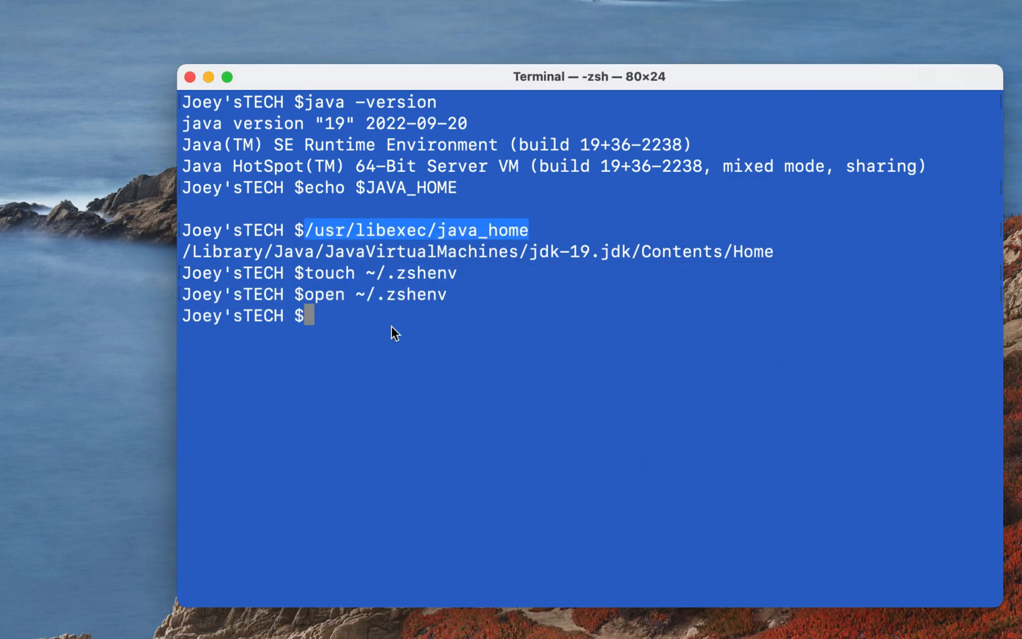
Source ~/.zshenv and echo $JAVA_HOME to confirm the jdk-19.jdk Contents/Home path.
{"action": "type", "text": "sour"}
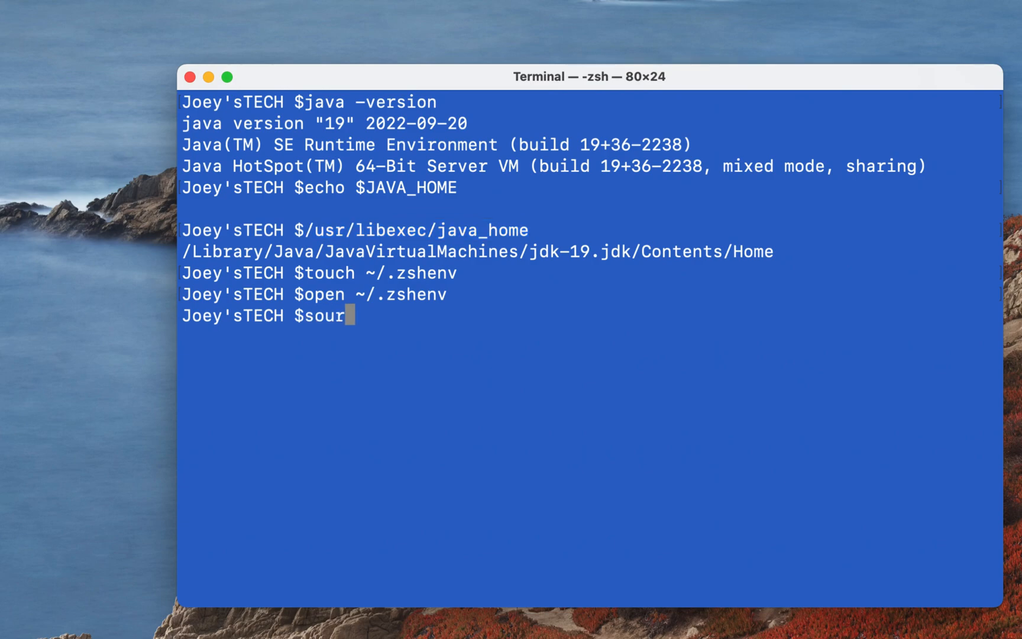
{"action": "type", "text": "ce"}
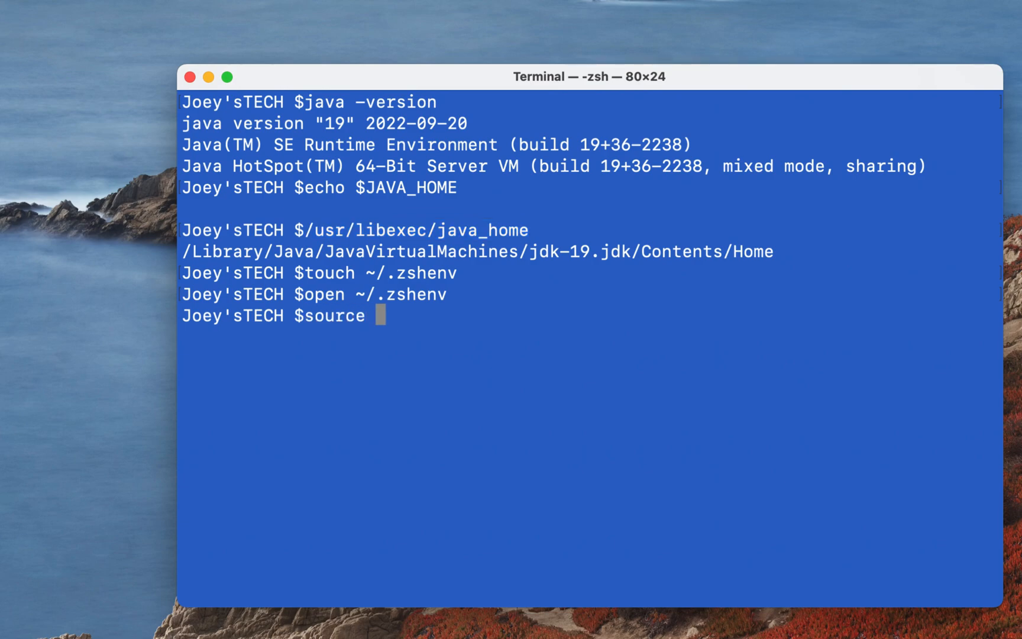
{"action": "type", "text": "~/"}
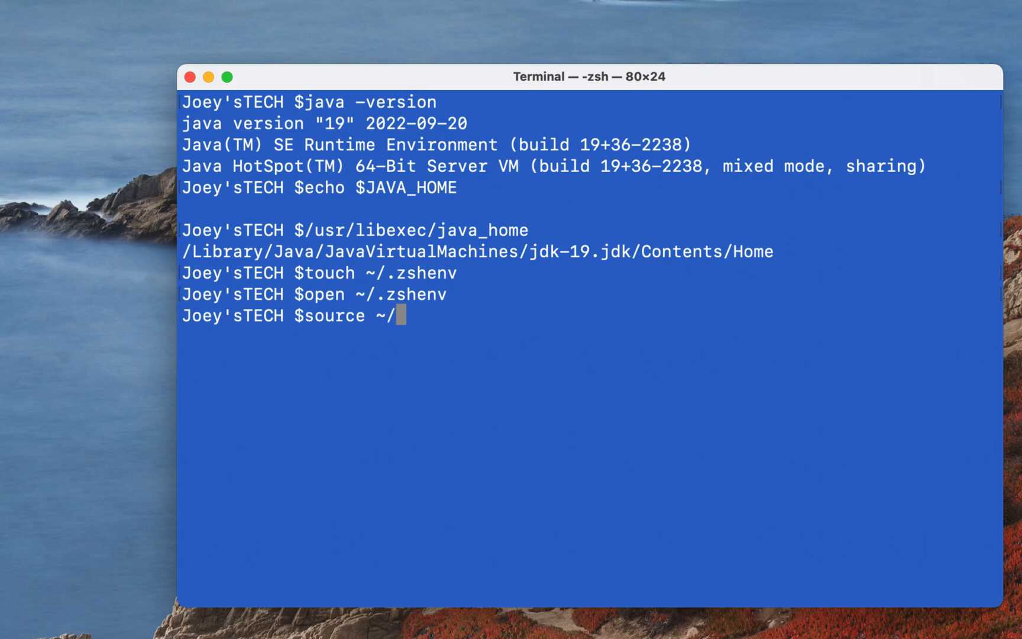
{"action": "type", "text": ".zshenv"}
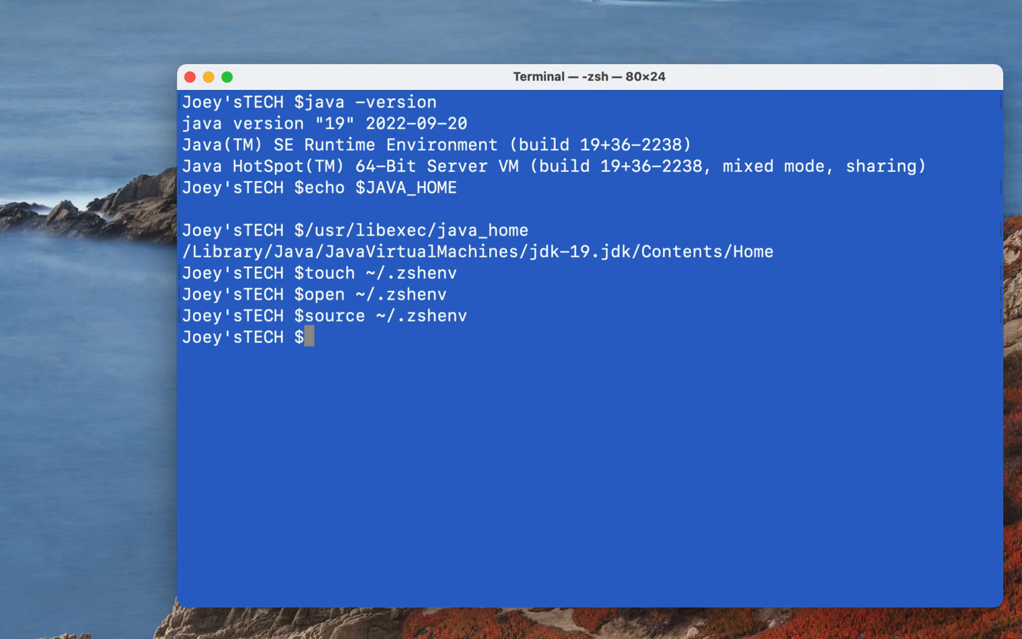
{"action": "mouse_move", "coordinate": [255, 307]}
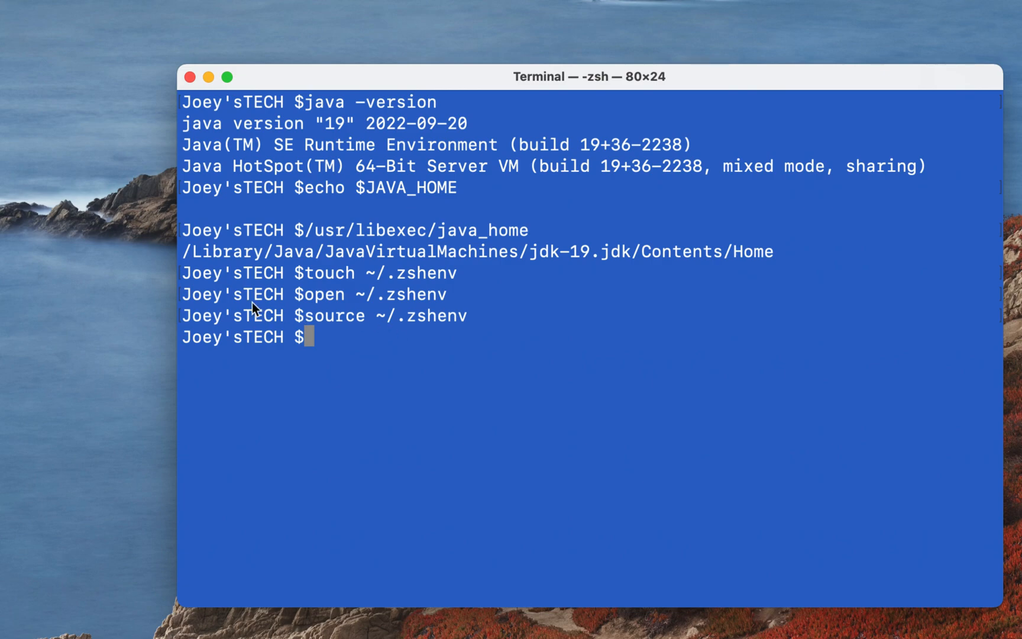
{"action": "mouse_move", "coordinate": [436, 371]}
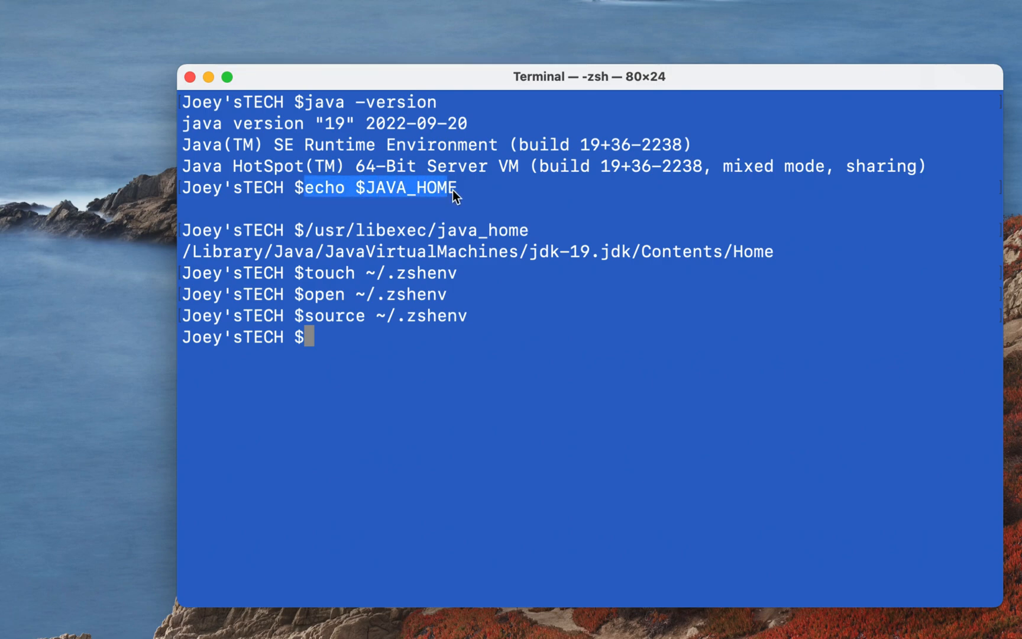
{"action": "left_click", "coordinate": [398, 348]}
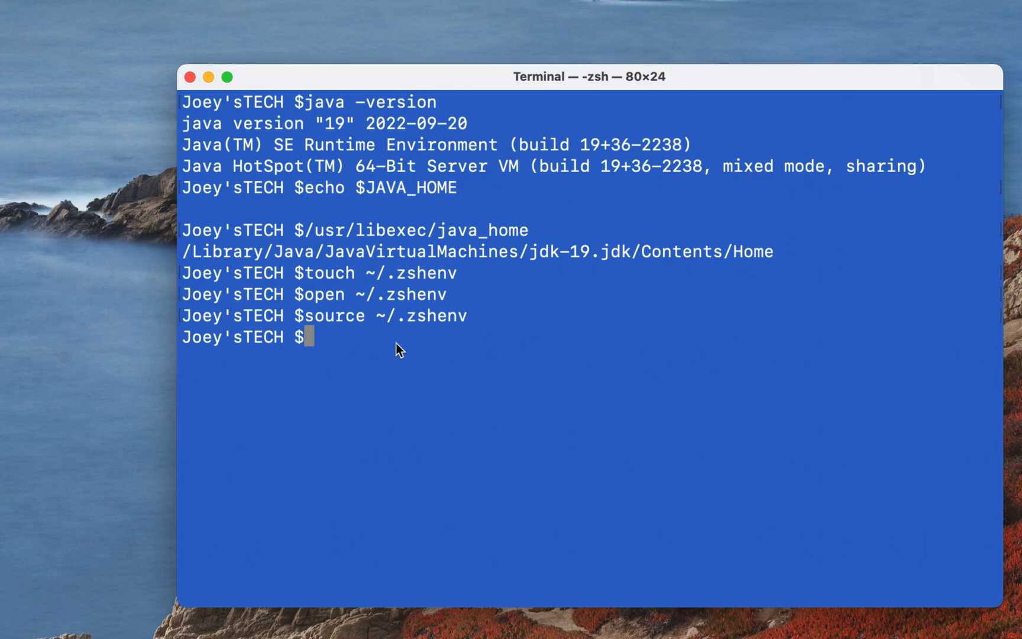
{"action": "type", "text": "echo $JAVA_HOME"}
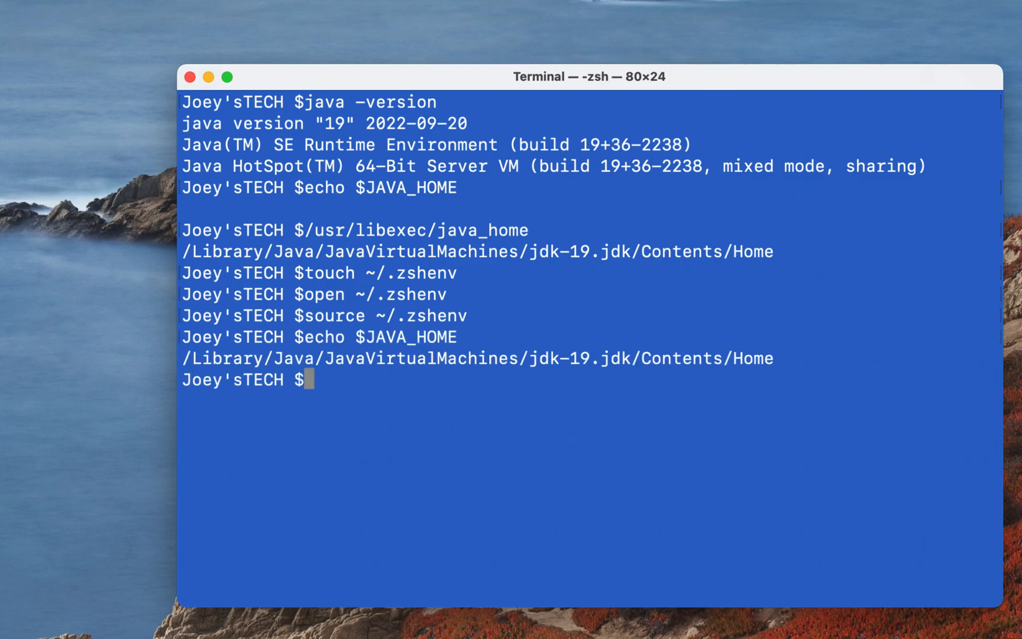
{"action": "mouse_move", "coordinate": [429, 377]}
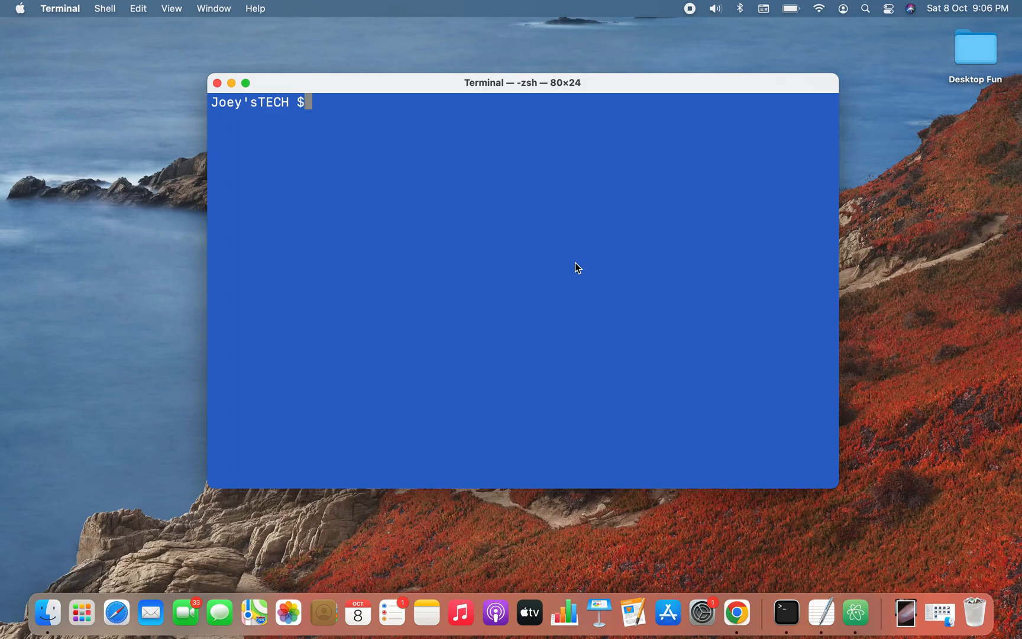
Change to the Desktop folder and create helloworld.java with touch.
{"action": "type", "text": "cd Desktop"}
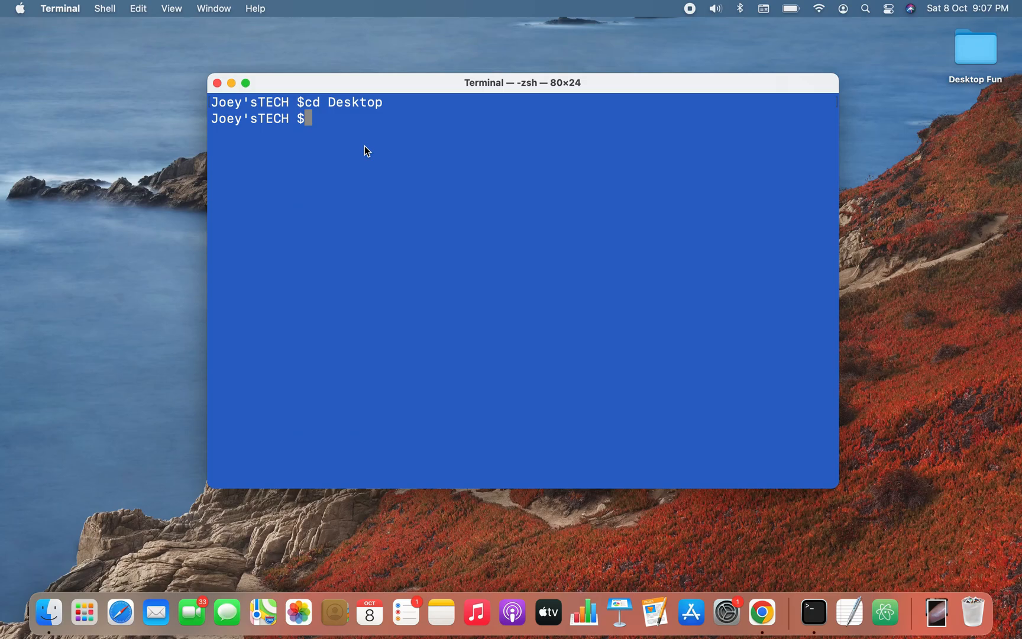
{"action": "type", "text": "touch h"}
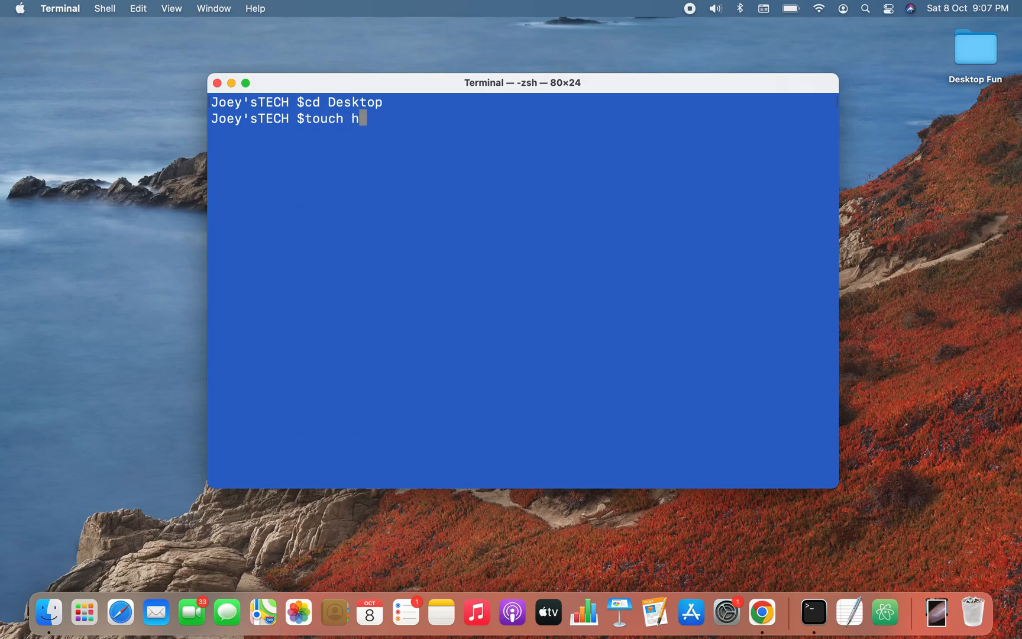
{"action": "type", "text": "elloworld.java"}
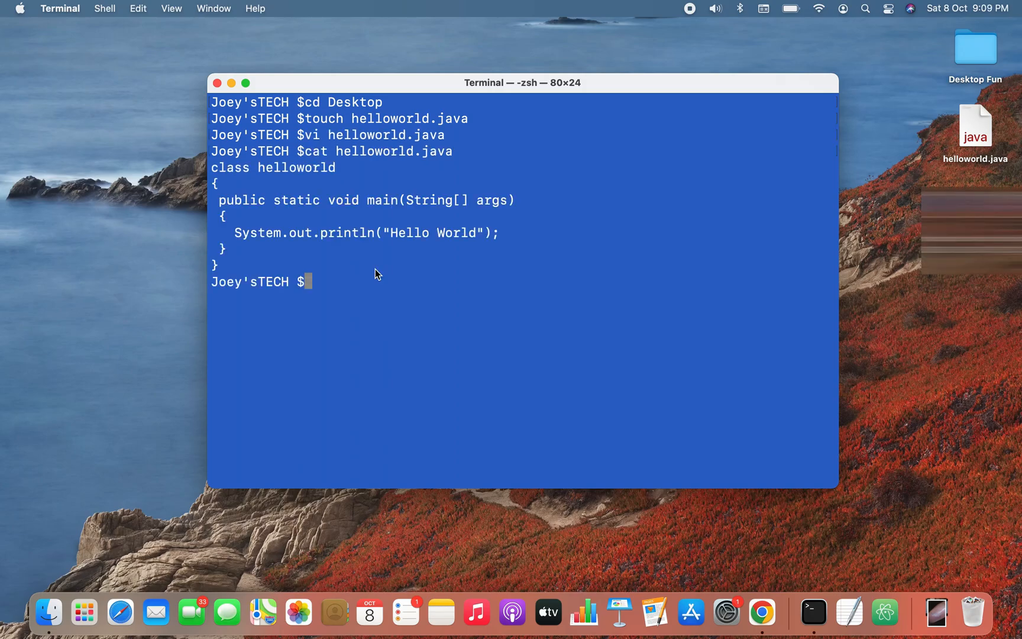
{"action": "mouse_move", "coordinate": [459, 354]}
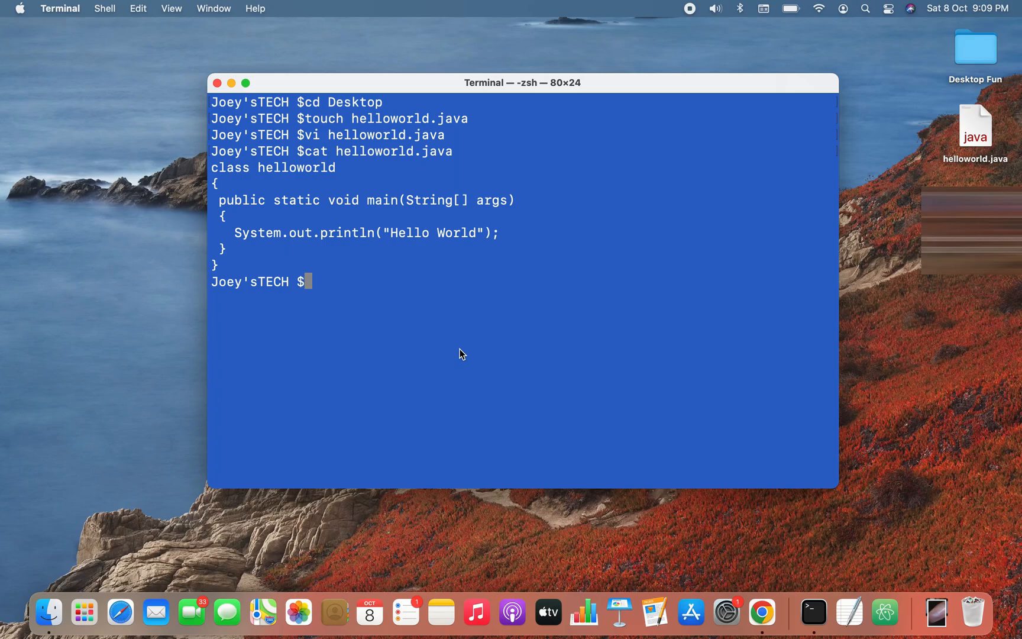
Compile helloworld.java with javac and begin typing java helloworld to run it.
{"action": "type", "text": "javac"}
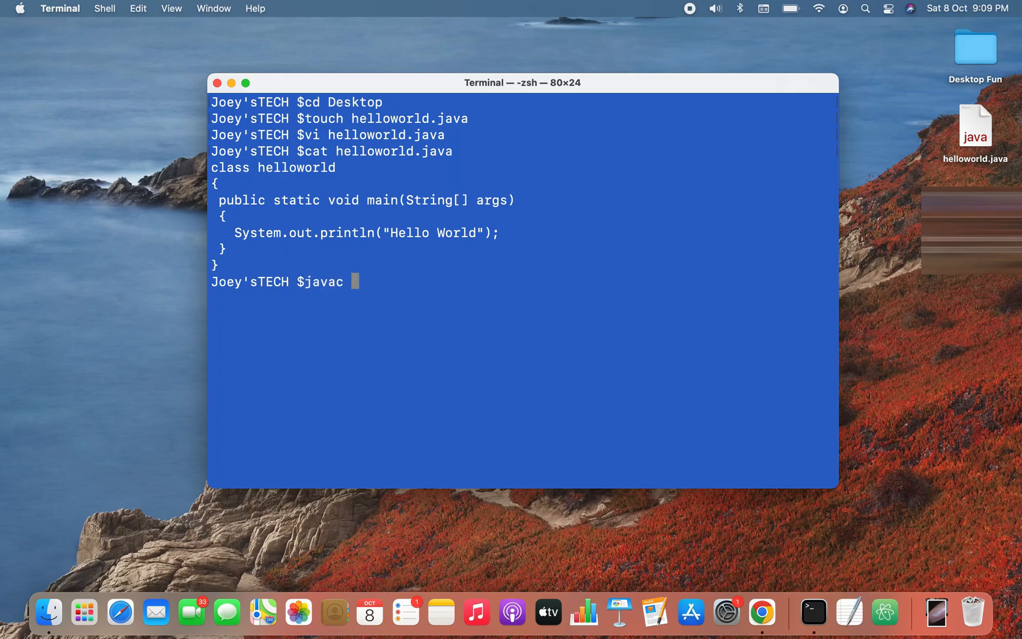
{"action": "type", "text": "hellow"}
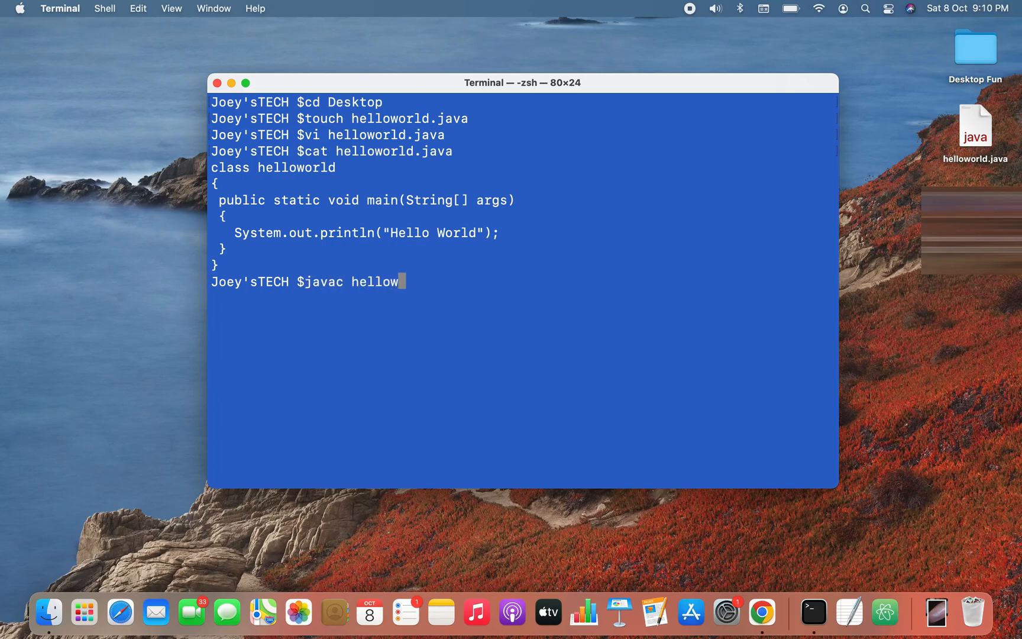
{"action": "type", "text": "orld.java"}
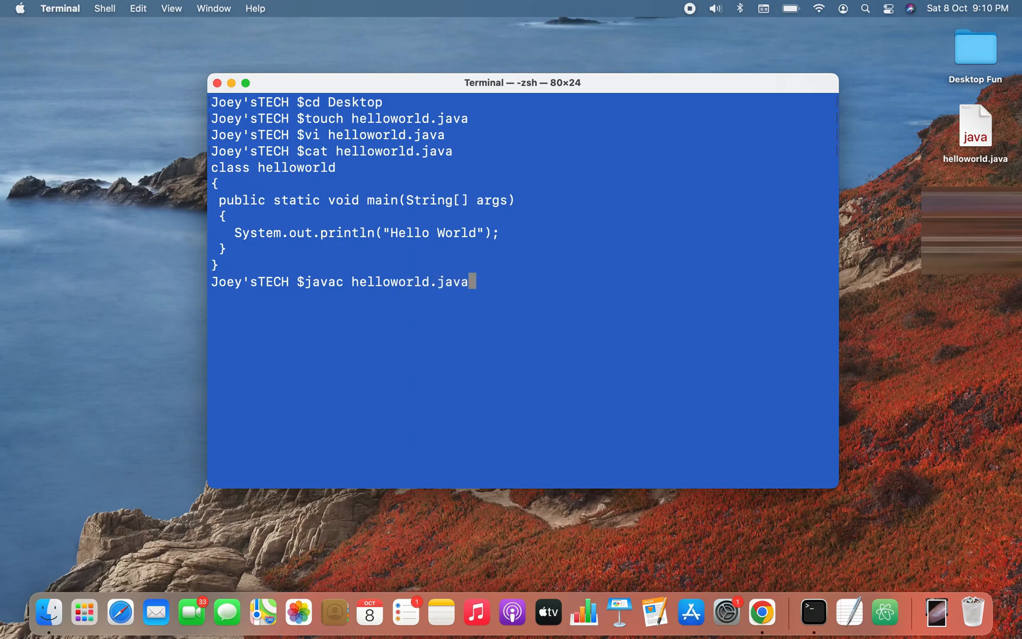
{"action": "key", "text": "Return"}
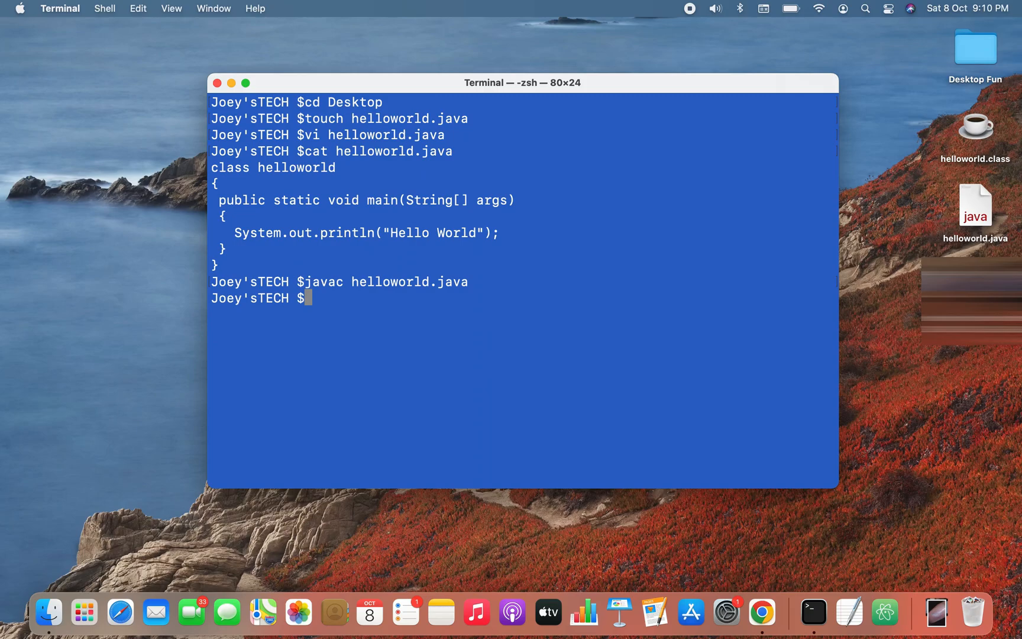
{"action": "type", "text": "java"}
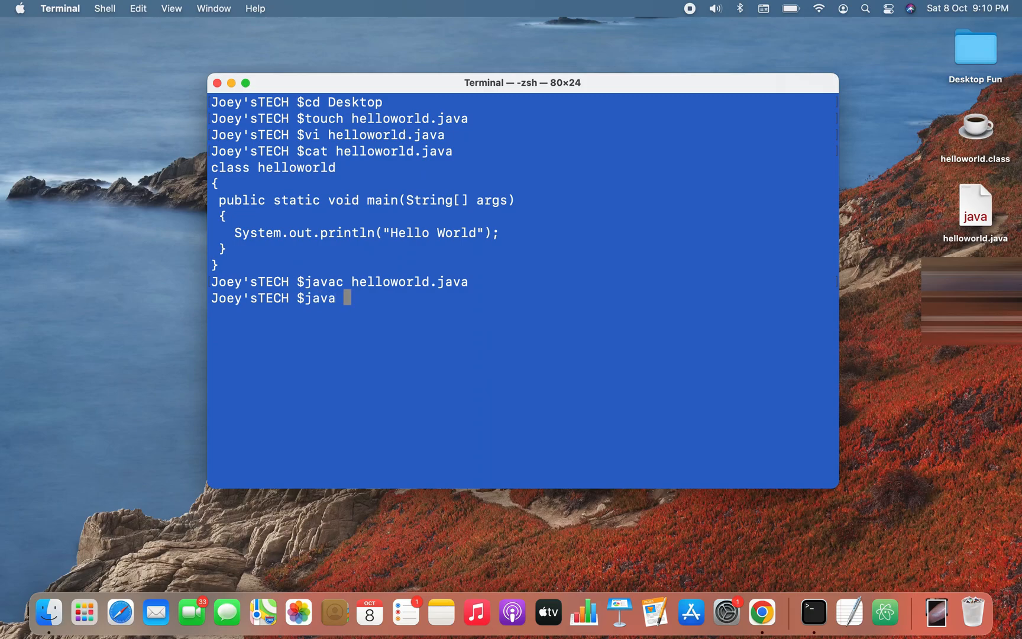
{"action": "type", "text": "helloworl"}
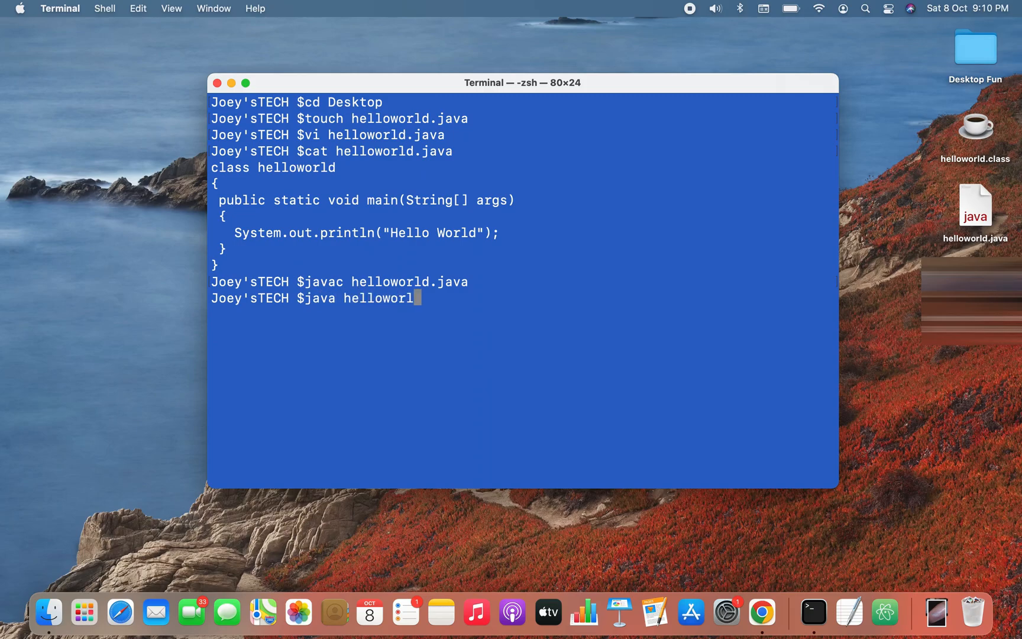